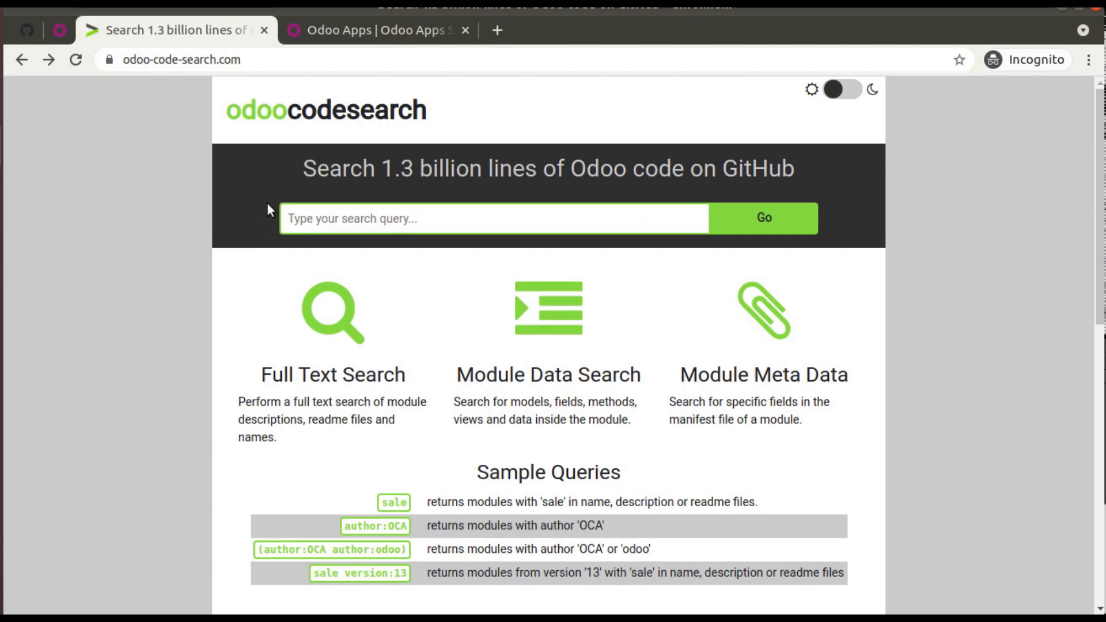
{"action": "mouse_move", "coordinate": [584, 161]}
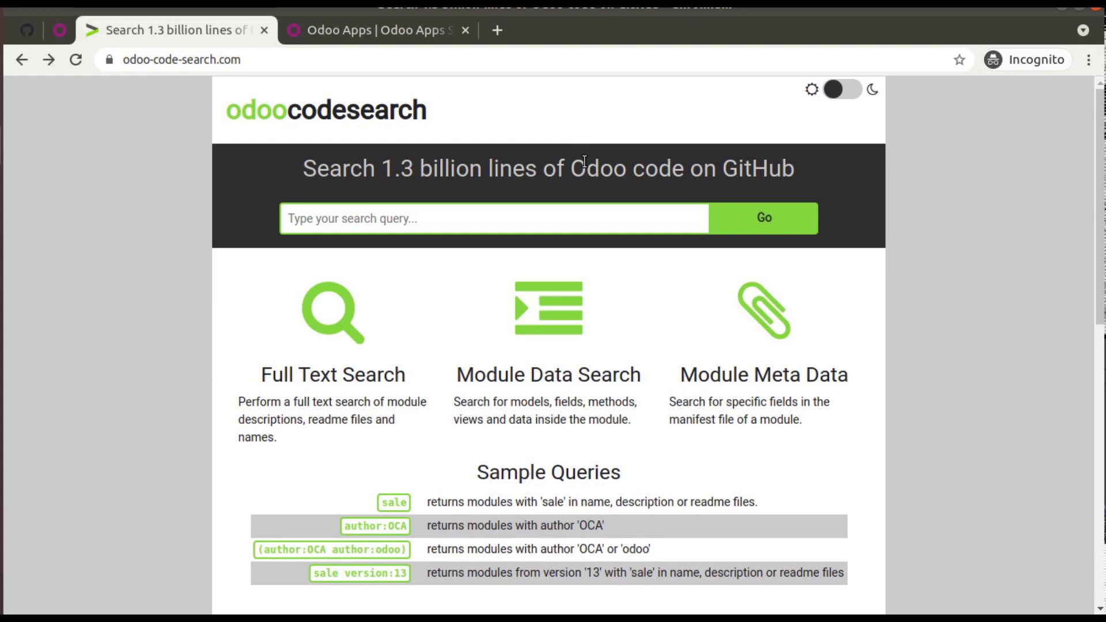
{"action": "mouse_move", "coordinate": [501, 222]}
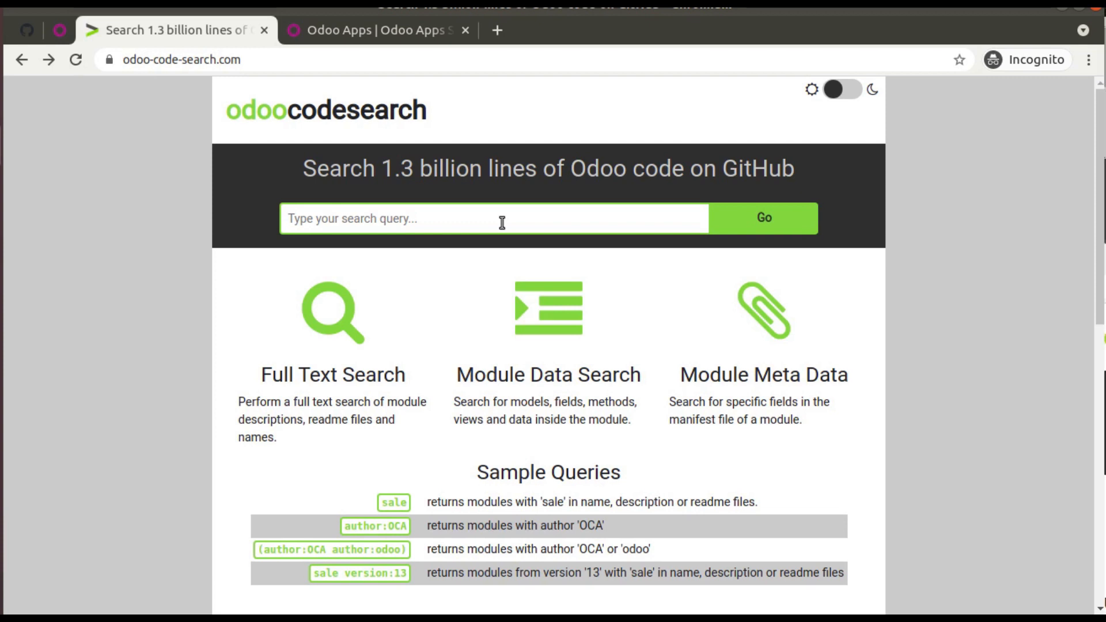
{"action": "mouse_move", "coordinate": [286, 396]}
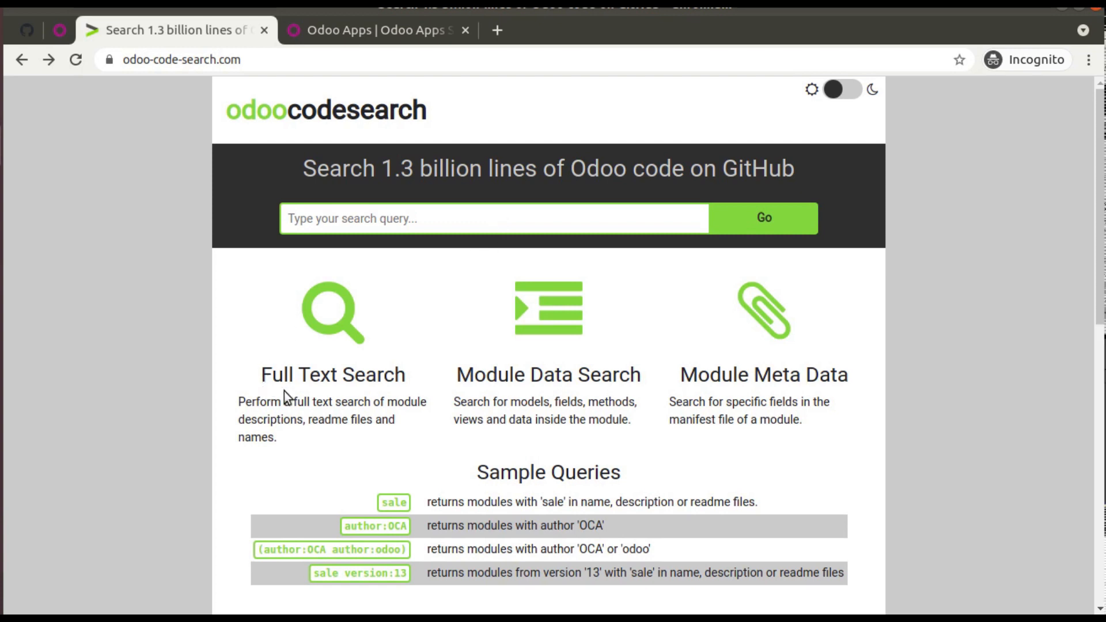
{"action": "mouse_move", "coordinate": [595, 387]}
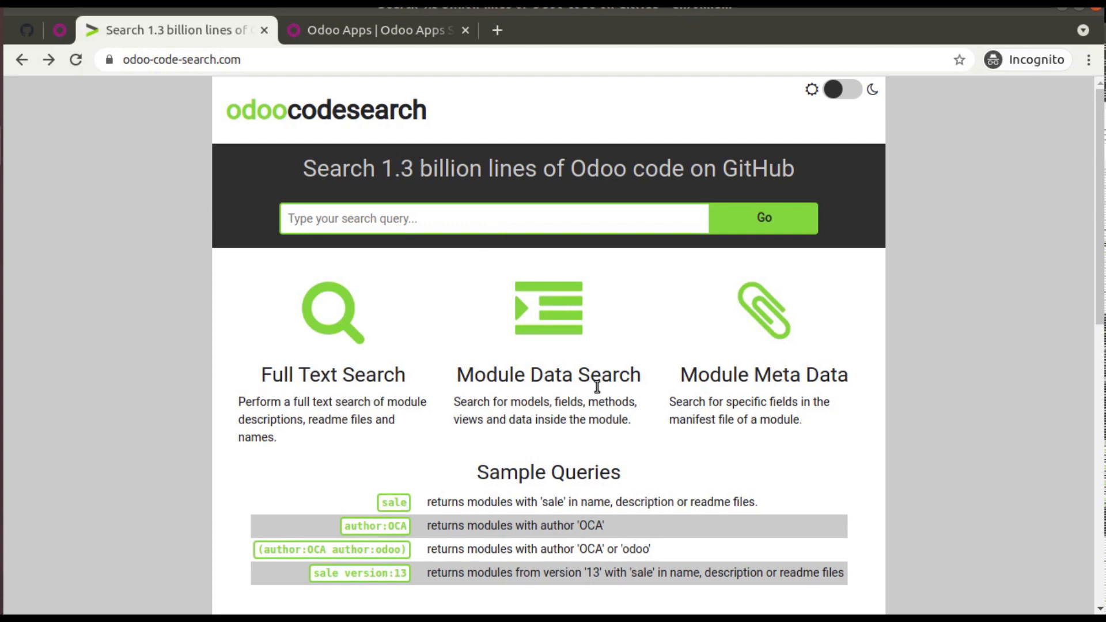
{"action": "mouse_move", "coordinate": [359, 442]}
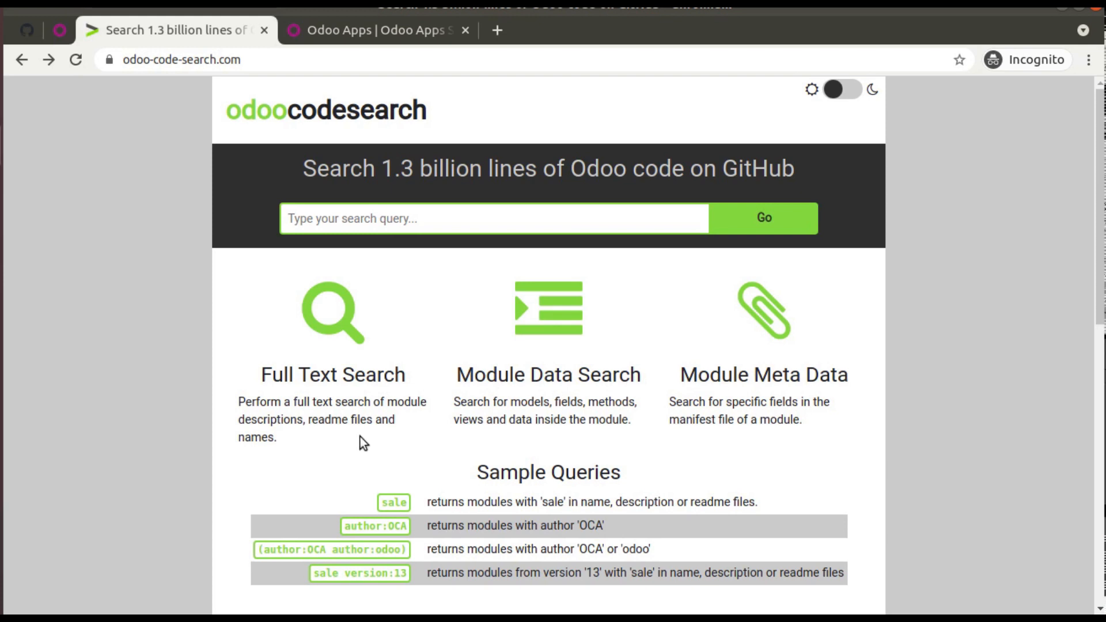
- Scroll through the Odoo Code Search page before switching tabs
{"action": "scroll", "scroll_direction": "down", "scroll_amount": 3}
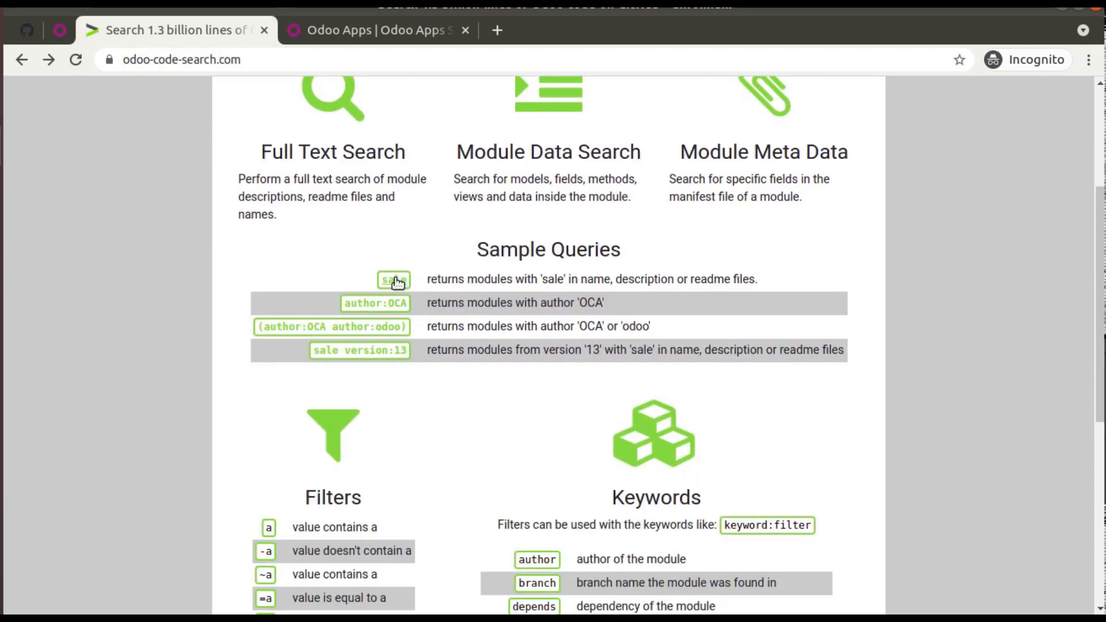
{"action": "mouse_move", "coordinate": [394, 280]}
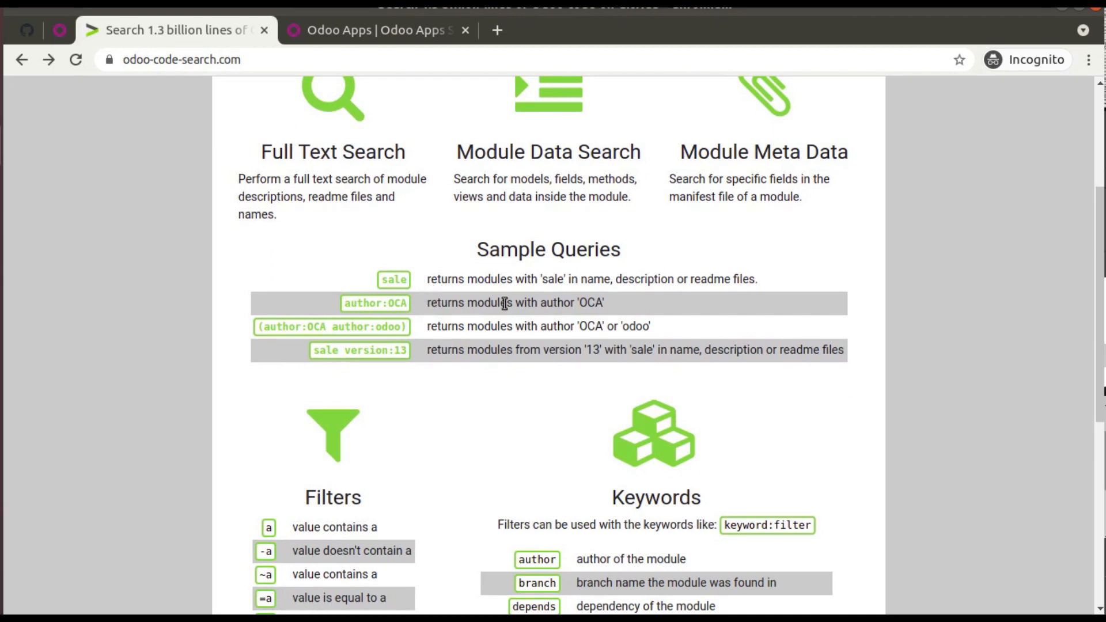
{"action": "mouse_move", "coordinate": [601, 284]}
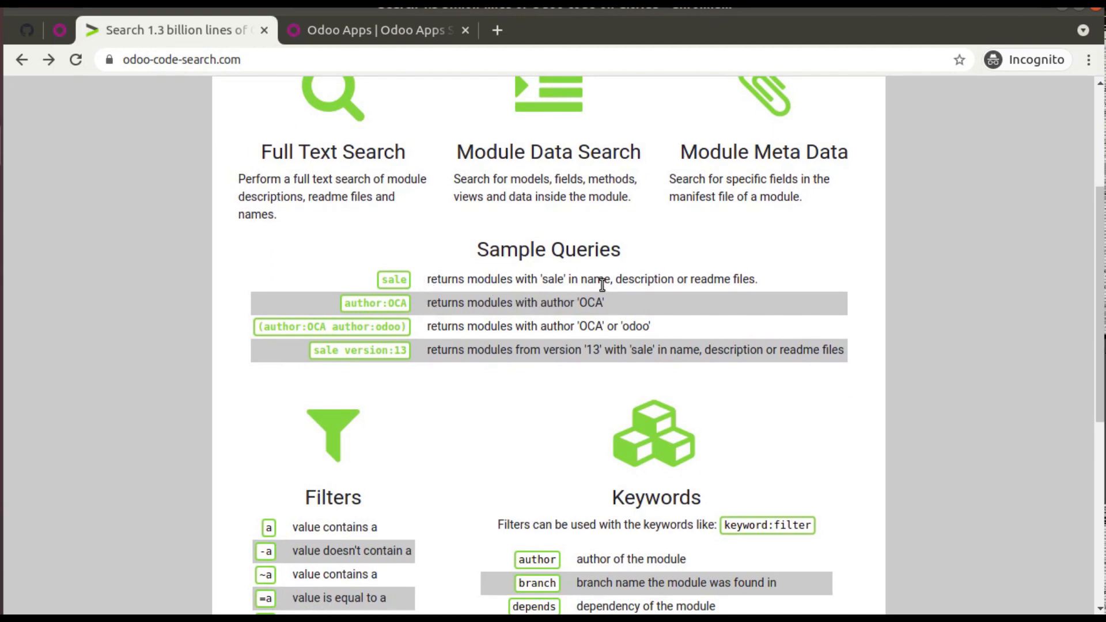
{"action": "mouse_move", "coordinate": [680, 284]}
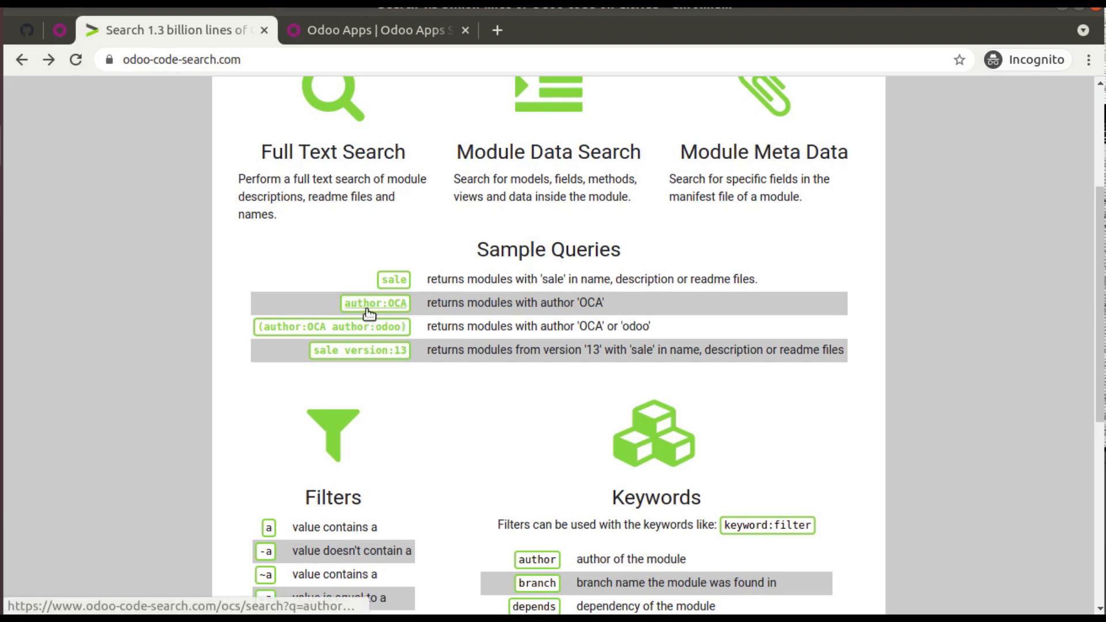
{"action": "mouse_move", "coordinate": [437, 319]}
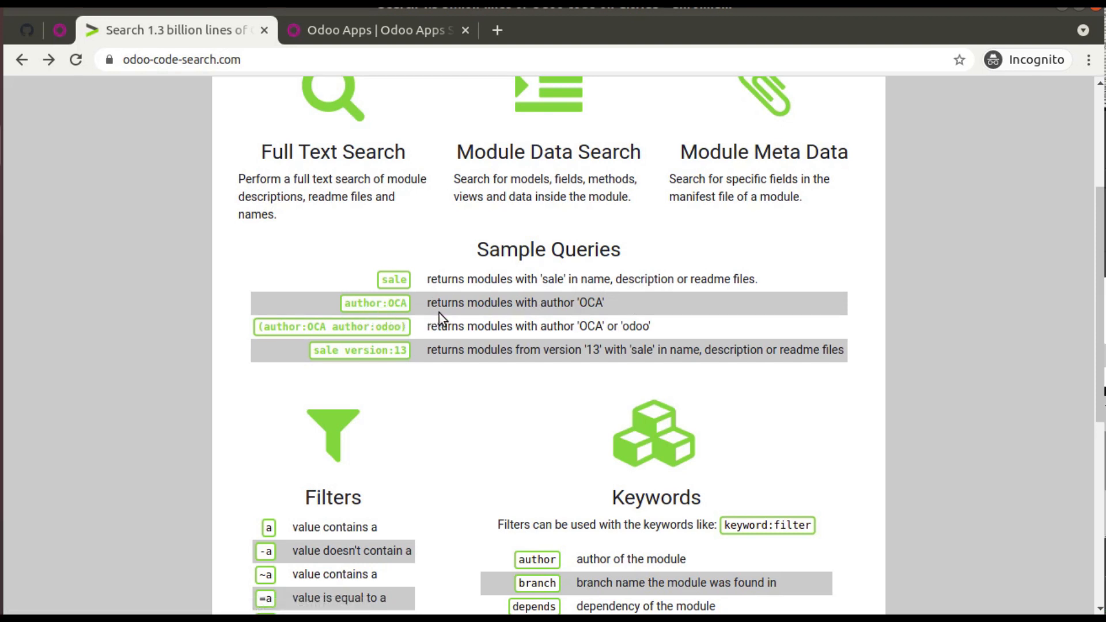
{"action": "mouse_move", "coordinate": [341, 342]}
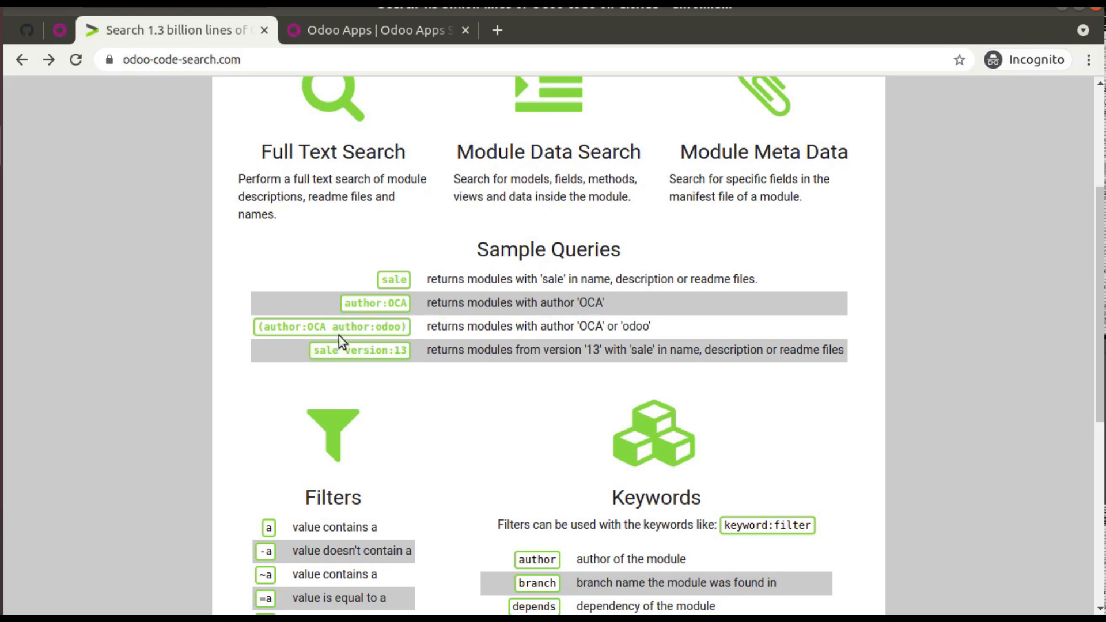
{"action": "scroll", "scroll_direction": "down", "scroll_amount": 3}
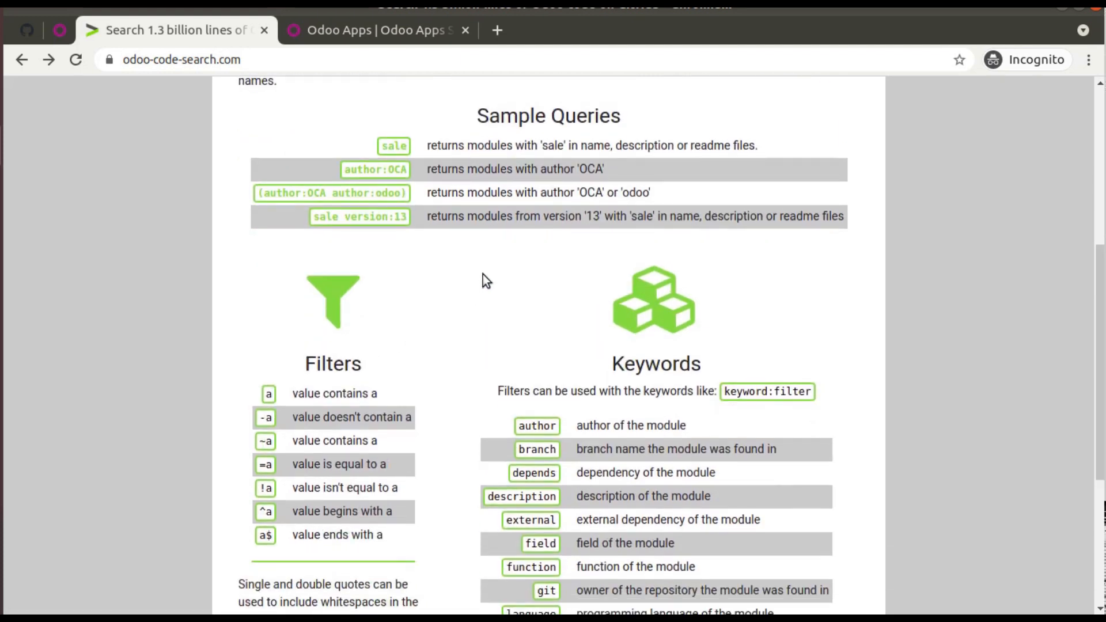
{"action": "scroll", "scroll_direction": "down", "scroll_amount": 3}
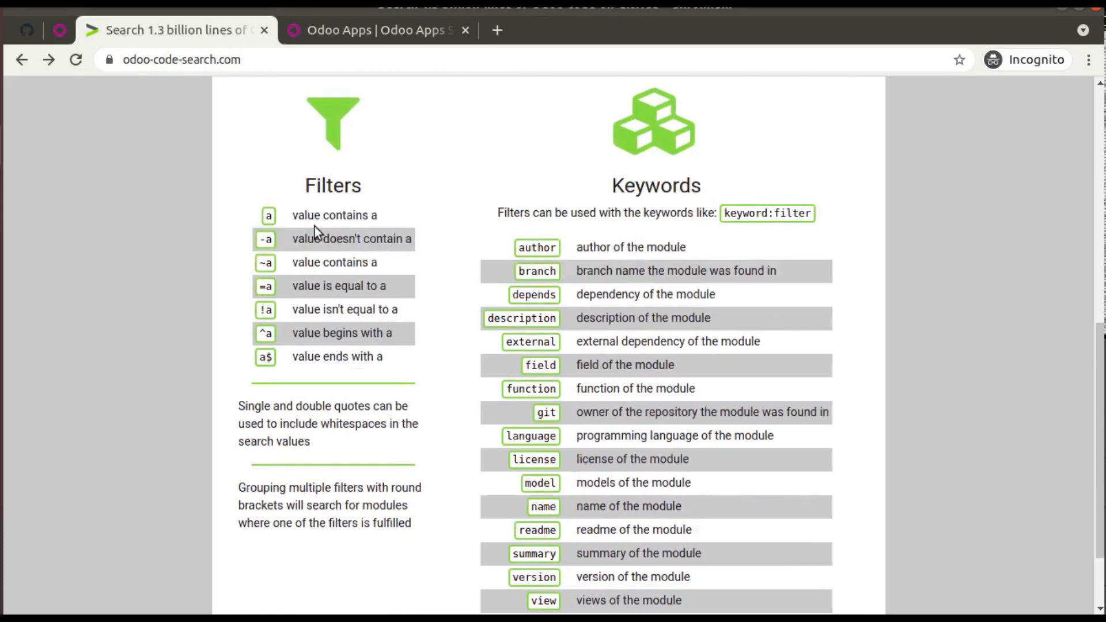
{"action": "mouse_move", "coordinate": [751, 199]}
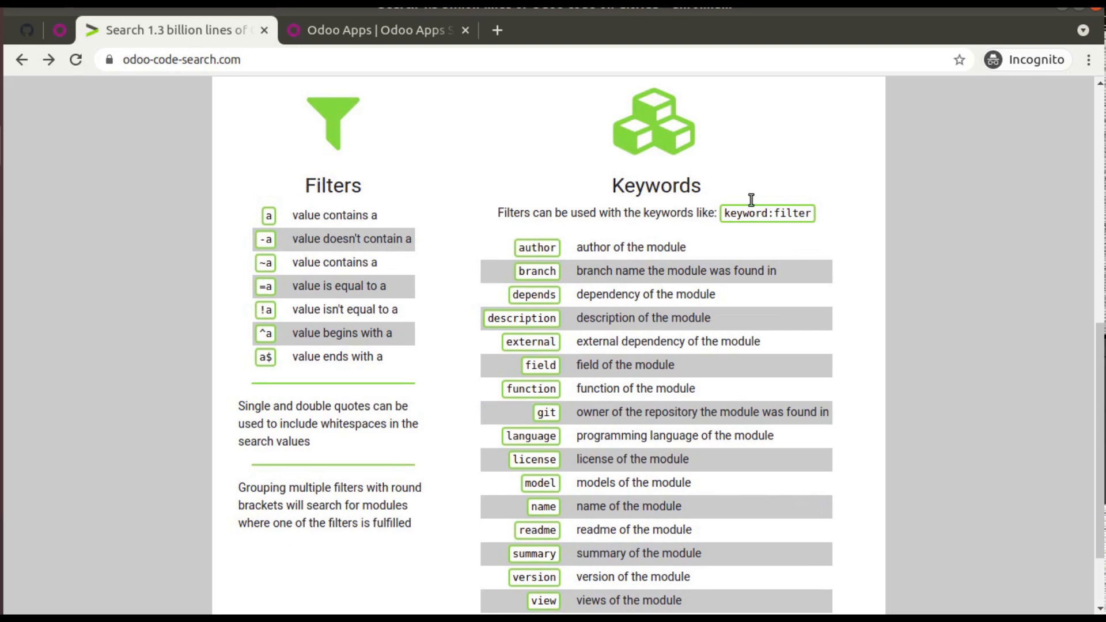
{"action": "mouse_move", "coordinate": [528, 236]}
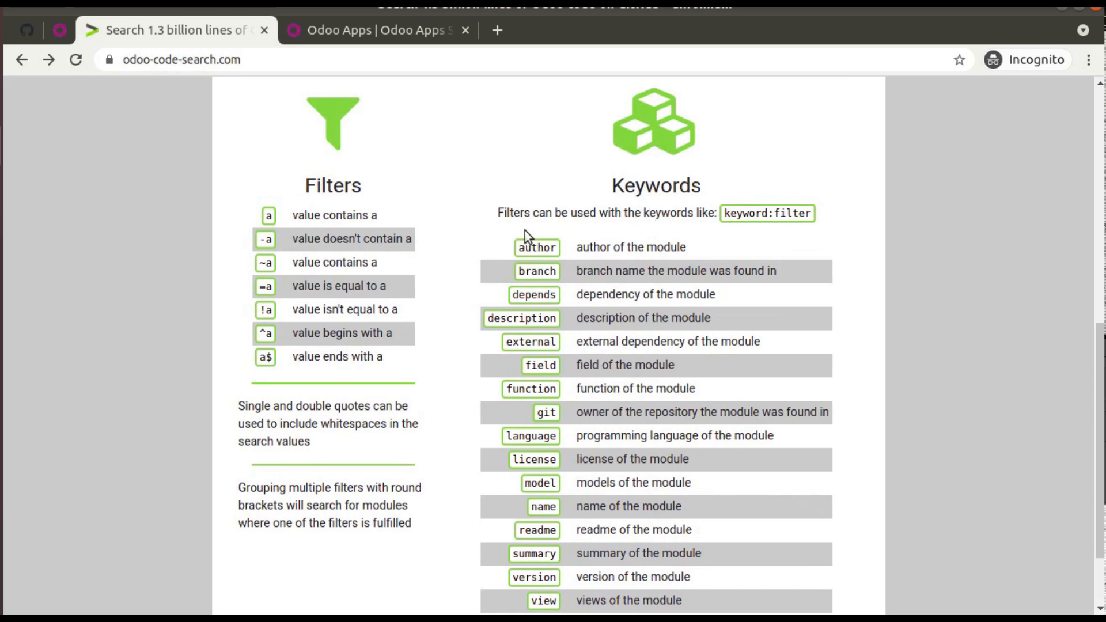
{"action": "scroll", "scroll_direction": "up", "scroll_amount": 3}
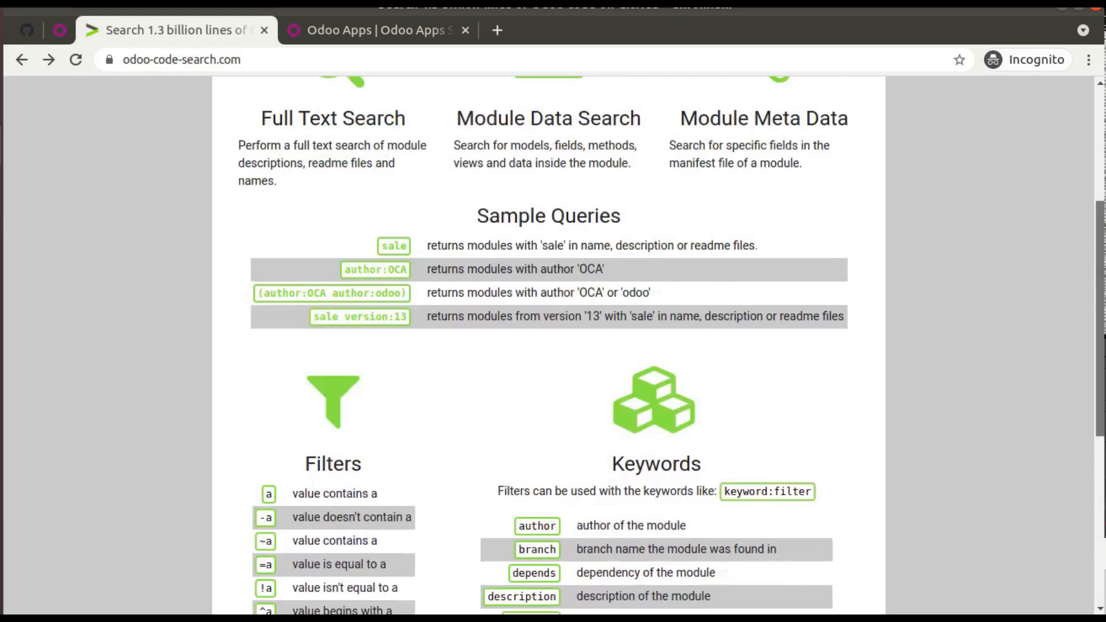
{"action": "scroll", "scroll_direction": "up", "scroll_amount": 3}
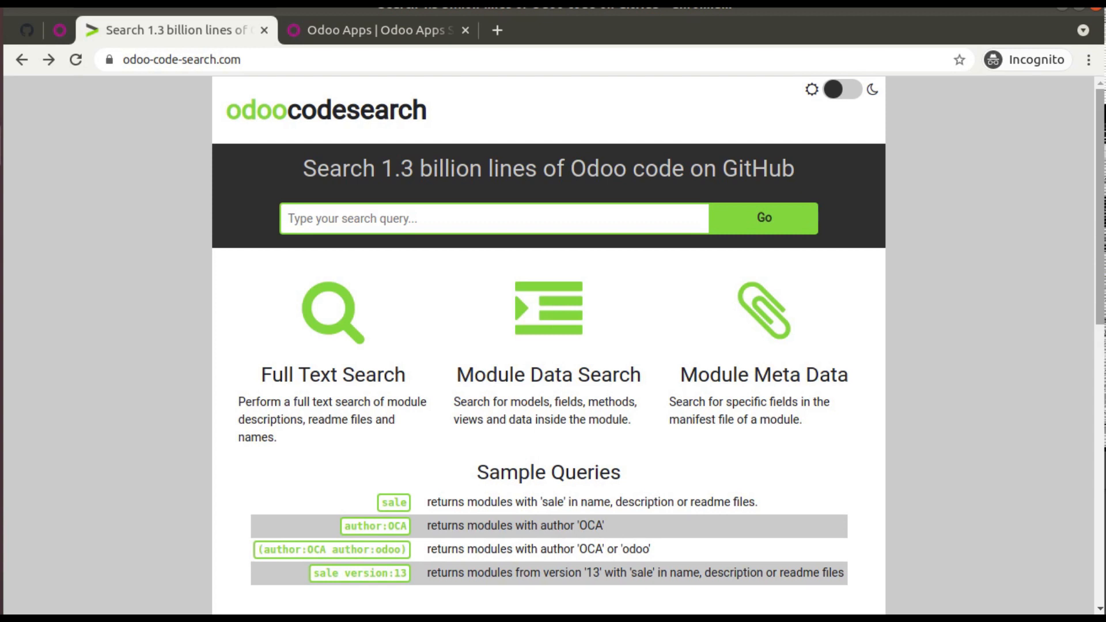
{"action": "mouse_move", "coordinate": [941, 152]}
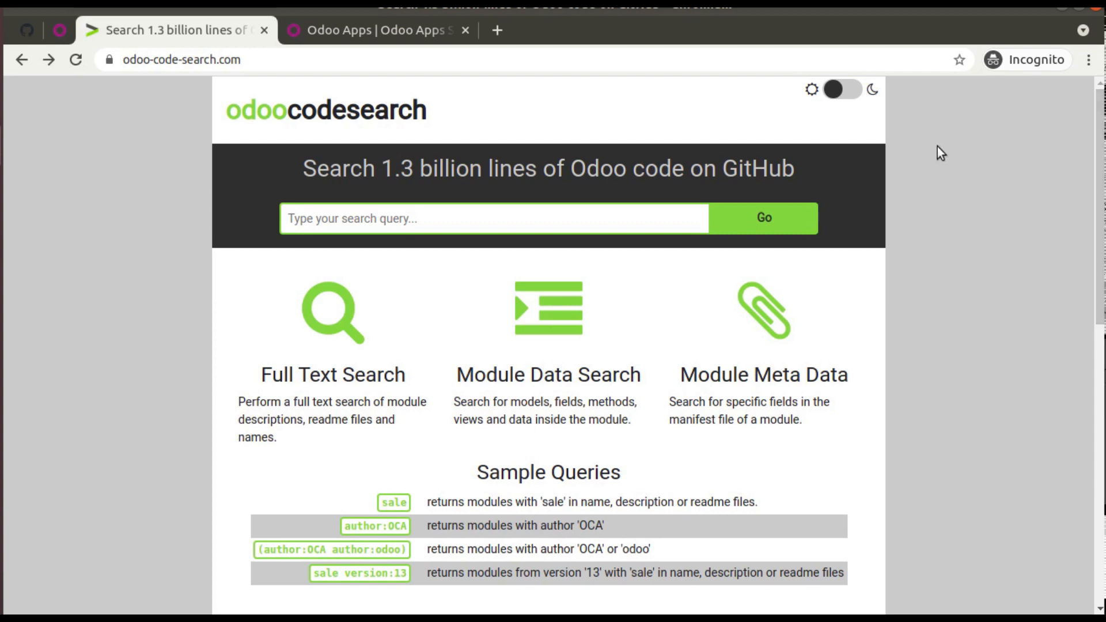
- Search the Odoo Apps Store for 'debrand', find no matches, and return to Odoo Code Search
{"action": "left_click", "coordinate": [375, 30]}
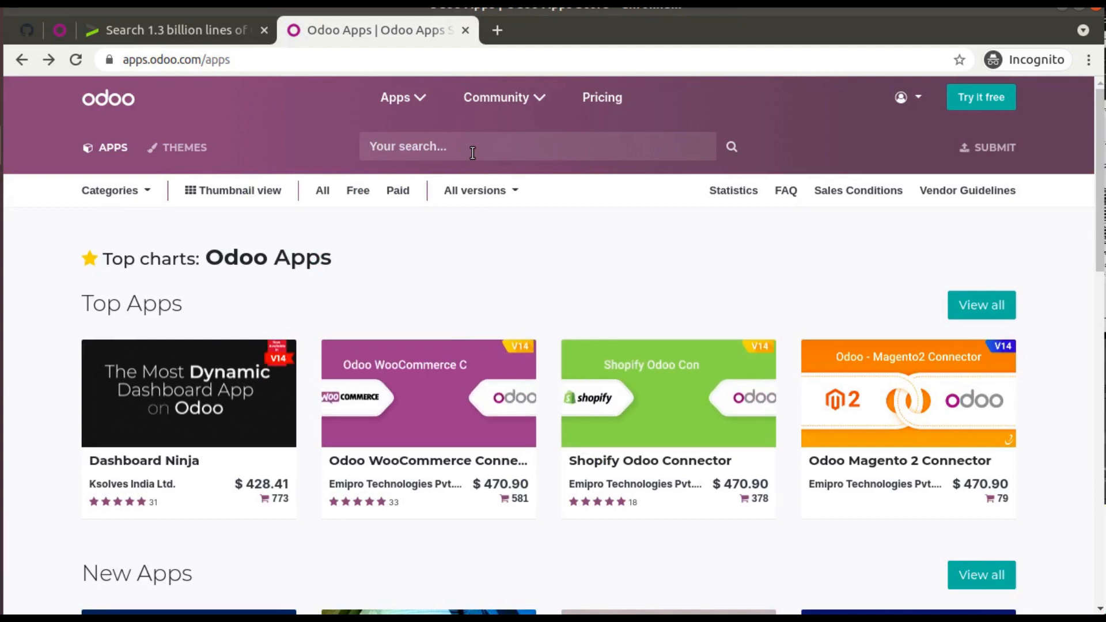
{"action": "type", "text": "debr"}
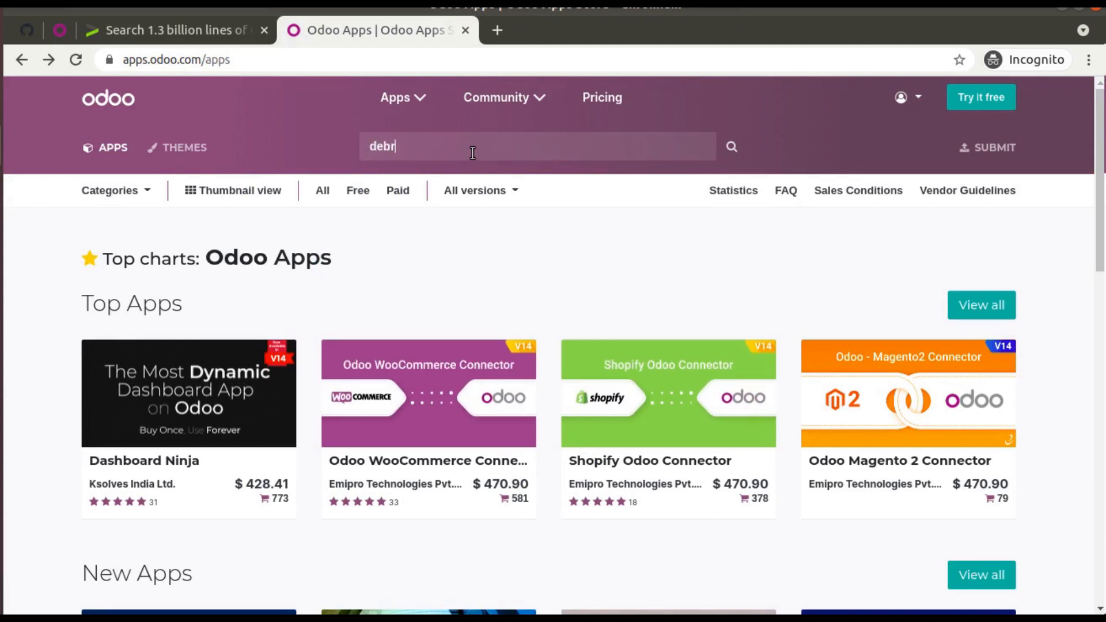
{"action": "type", "text": "and"}
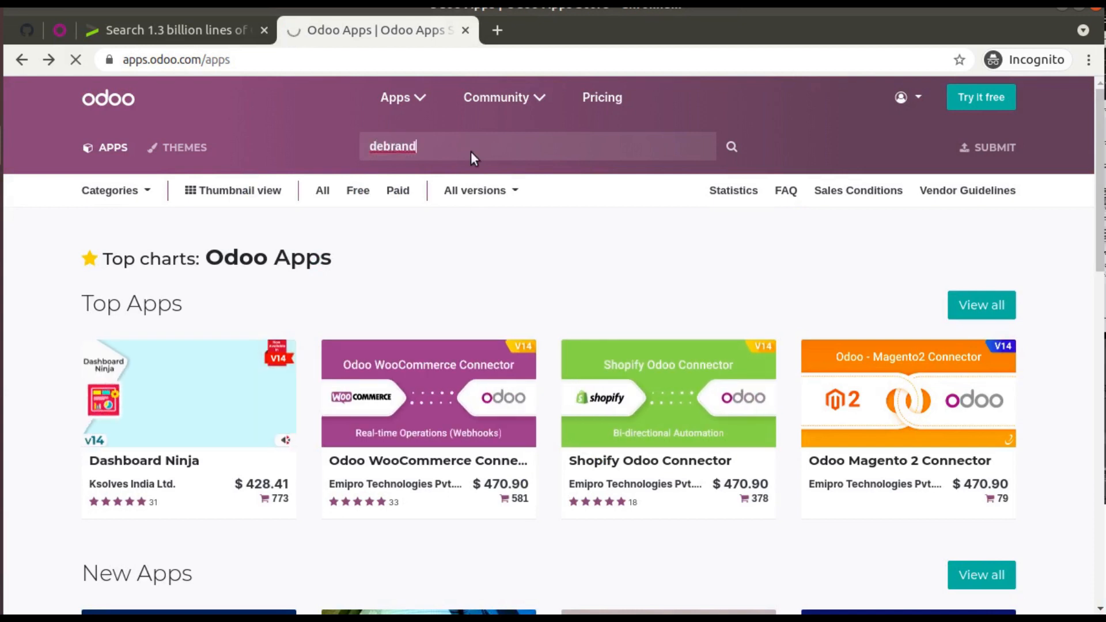
{"action": "key", "text": "Return"}
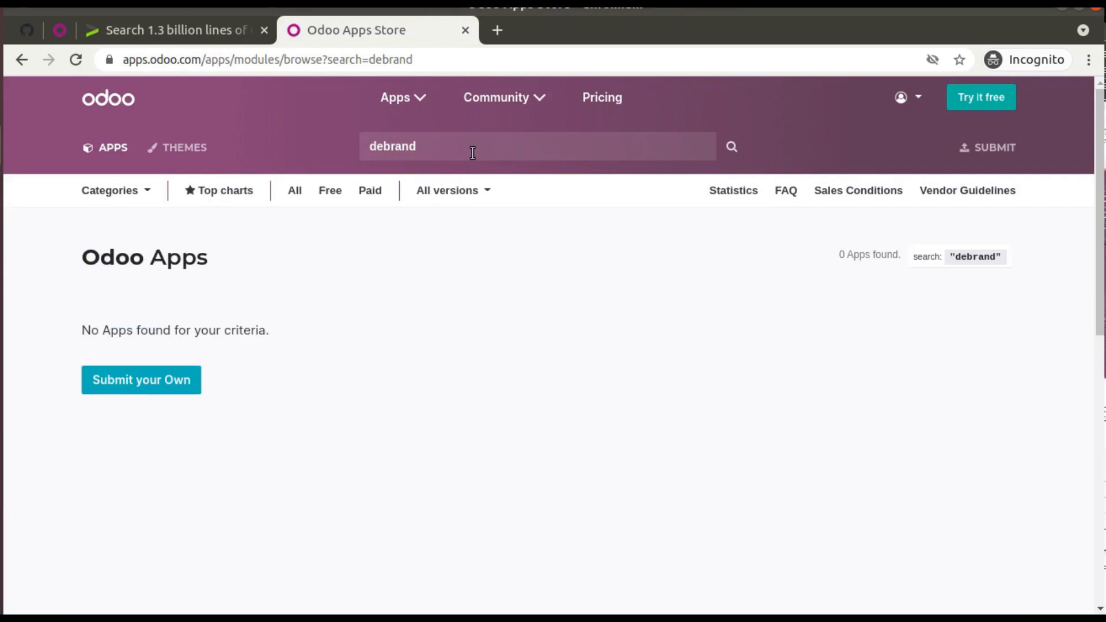
{"action": "mouse_move", "coordinate": [190, 345]}
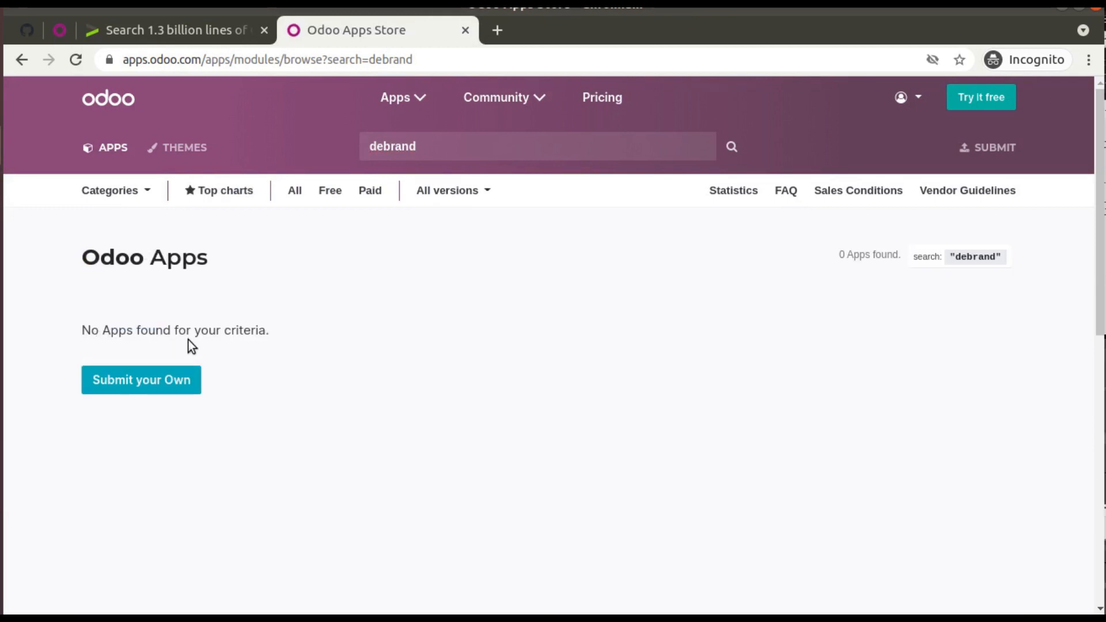
{"action": "left_click", "coordinate": [171, 30]}
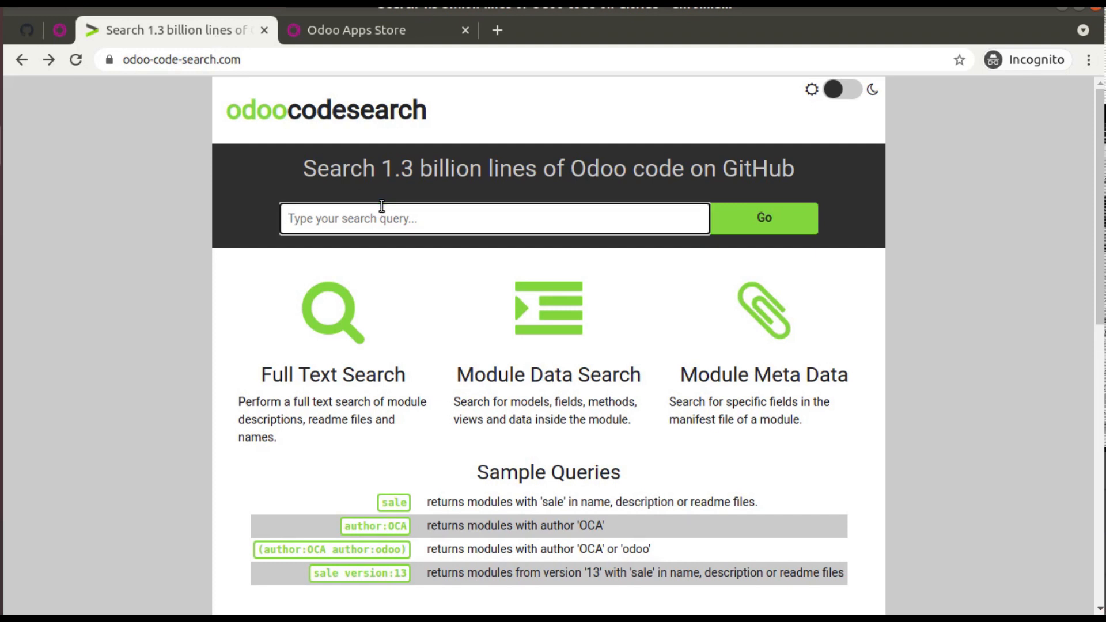
- Run a code search for 'debrand' to list the debranding modules
{"action": "type", "text": "debr"}
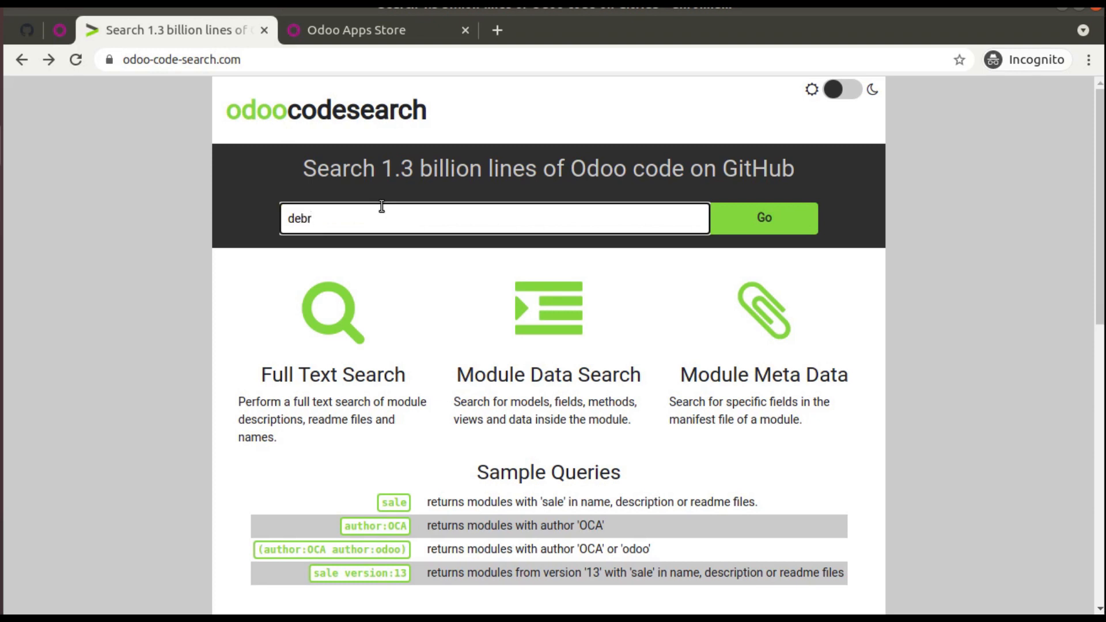
{"action": "type", "text": "and"}
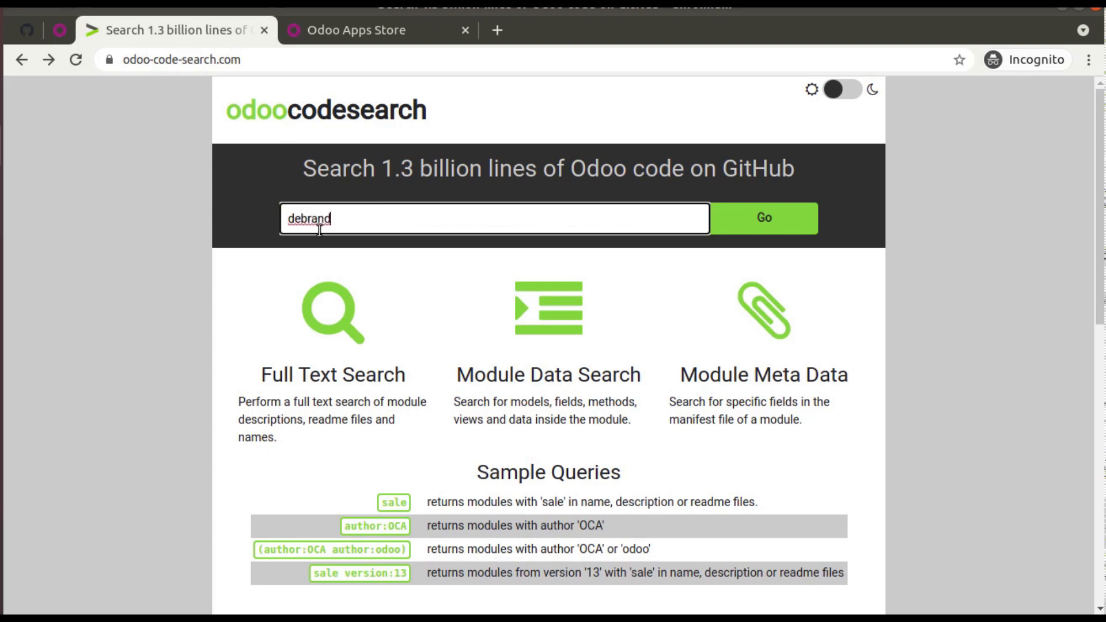
{"action": "left_click", "coordinate": [763, 218]}
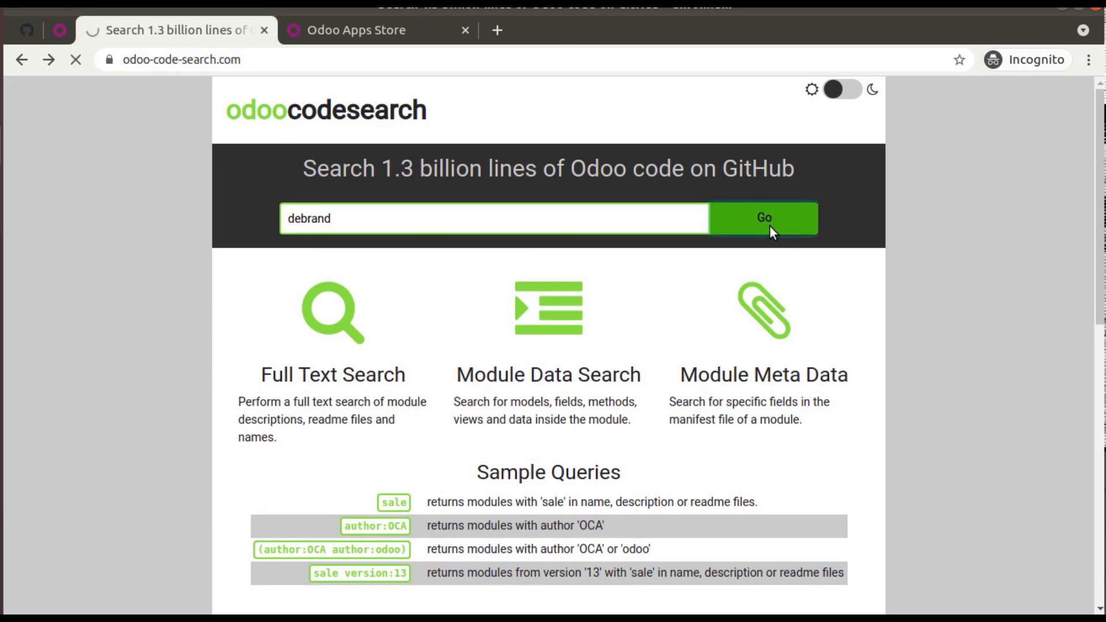
{"action": "left_click", "coordinate": [762, 218]}
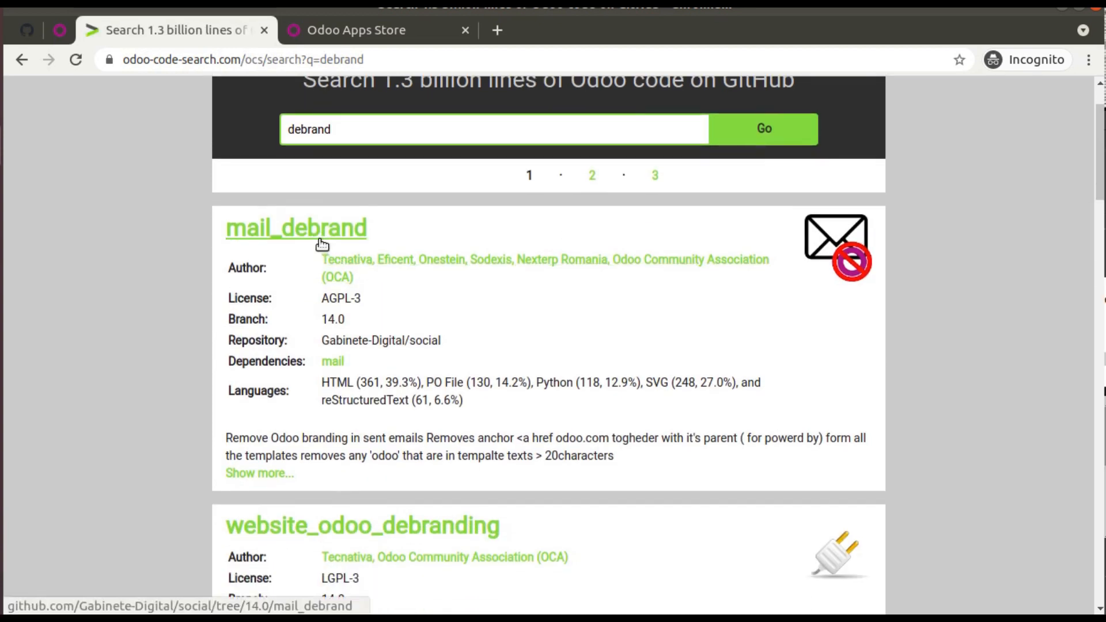
- Scroll the debrand results and follow web_debranding's link to its GitHub source folder
{"action": "scroll", "scroll_direction": "down", "scroll_amount": 3}
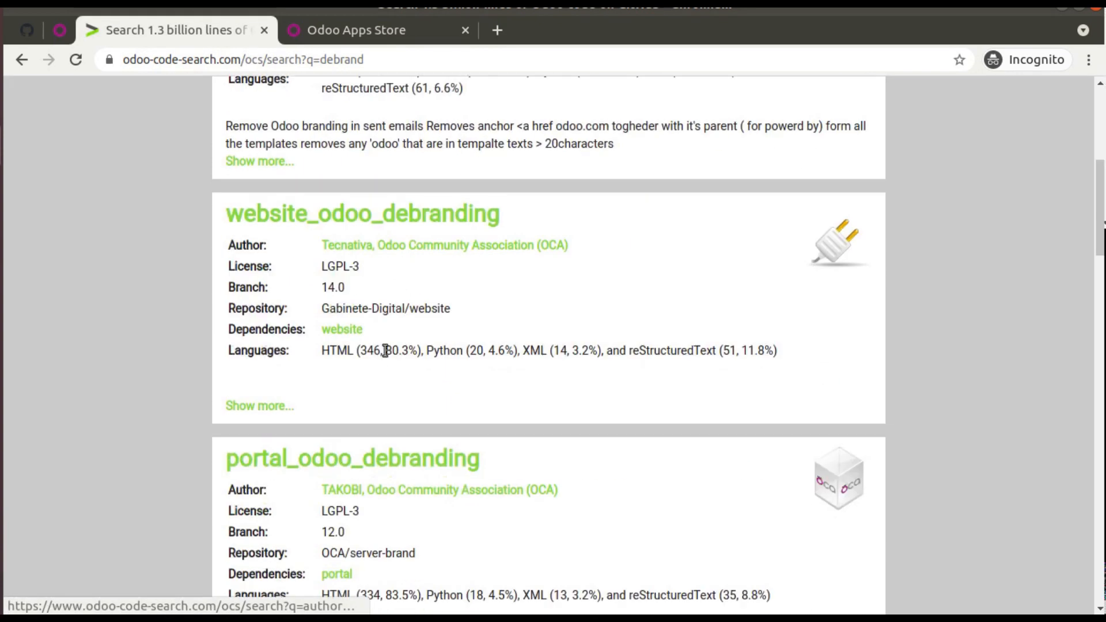
{"action": "scroll", "scroll_direction": "down", "scroll_amount": 3}
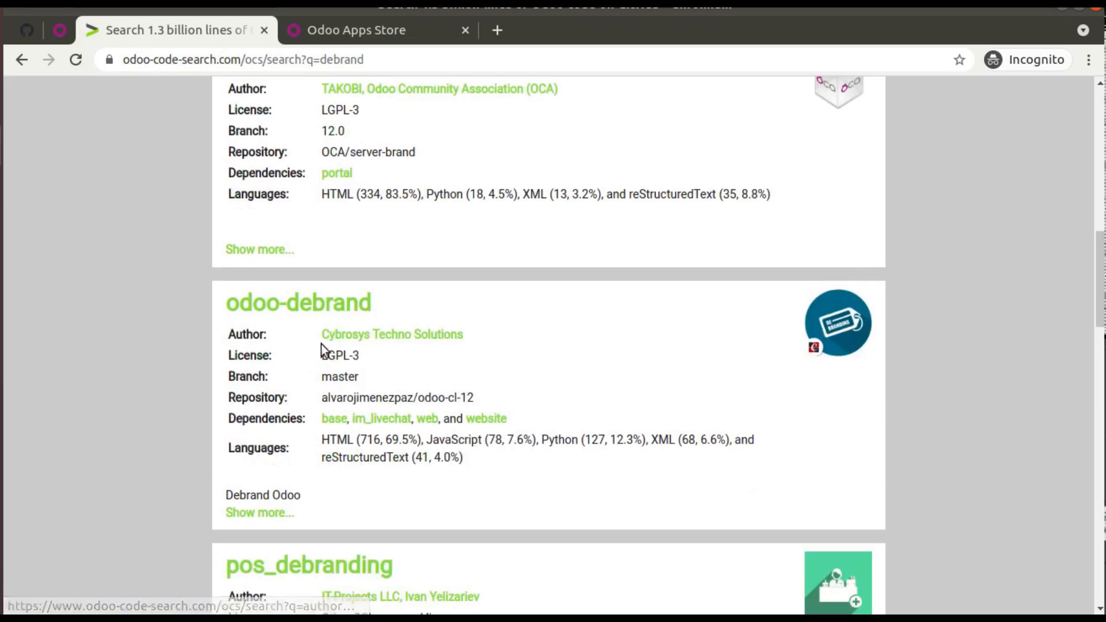
{"action": "scroll", "scroll_direction": "down", "scroll_amount": 3}
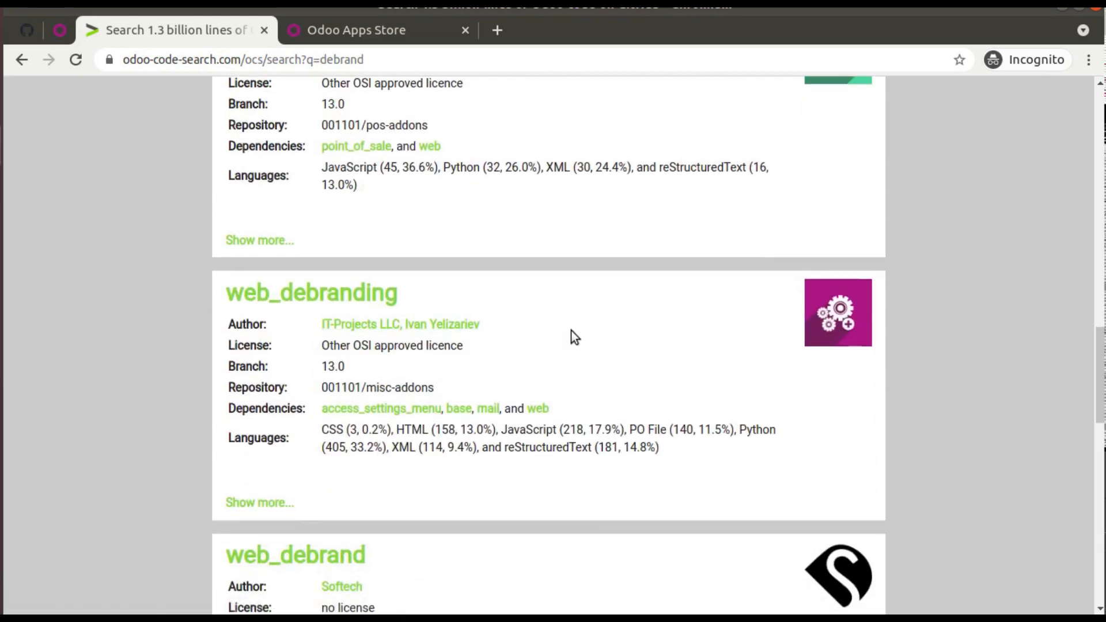
{"action": "scroll", "scroll_direction": "down", "scroll_amount": 3}
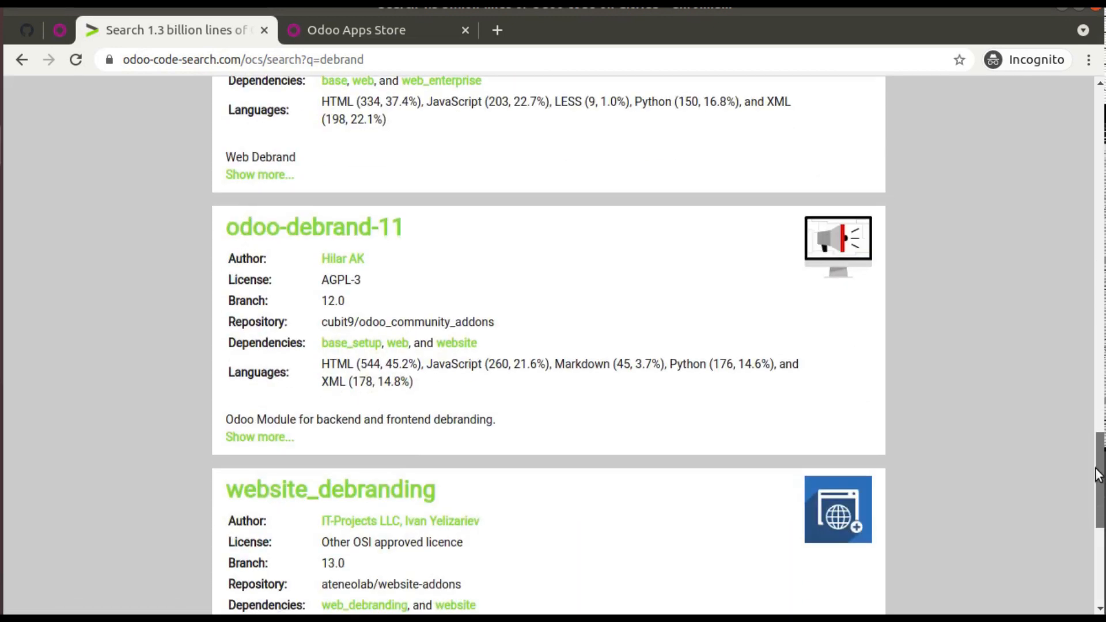
{"action": "scroll", "scroll_direction": "down", "scroll_amount": 3}
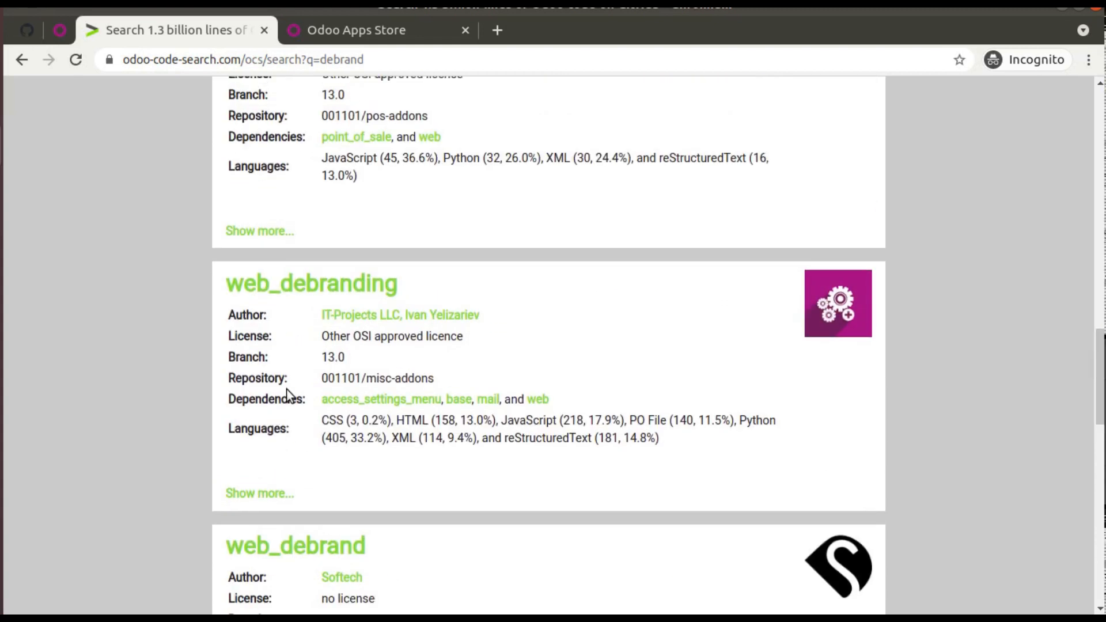
{"action": "mouse_move", "coordinate": [382, 315]}
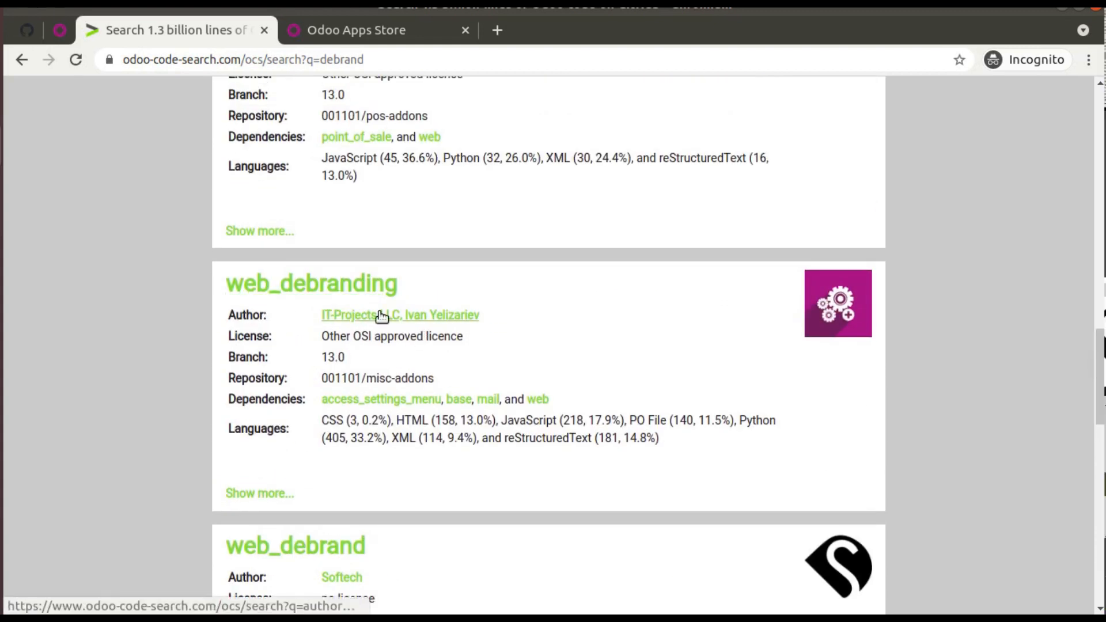
{"action": "left_click", "coordinate": [310, 283]}
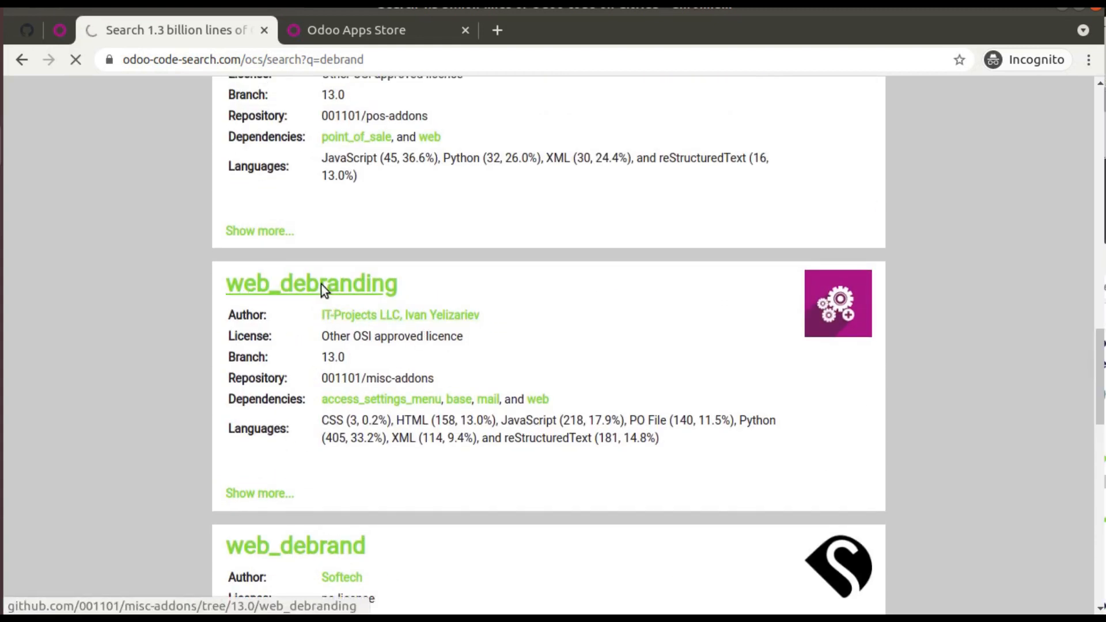
- Go up to the forked misc-addons repository page and view its clone options
{"action": "left_click", "coordinate": [311, 283]}
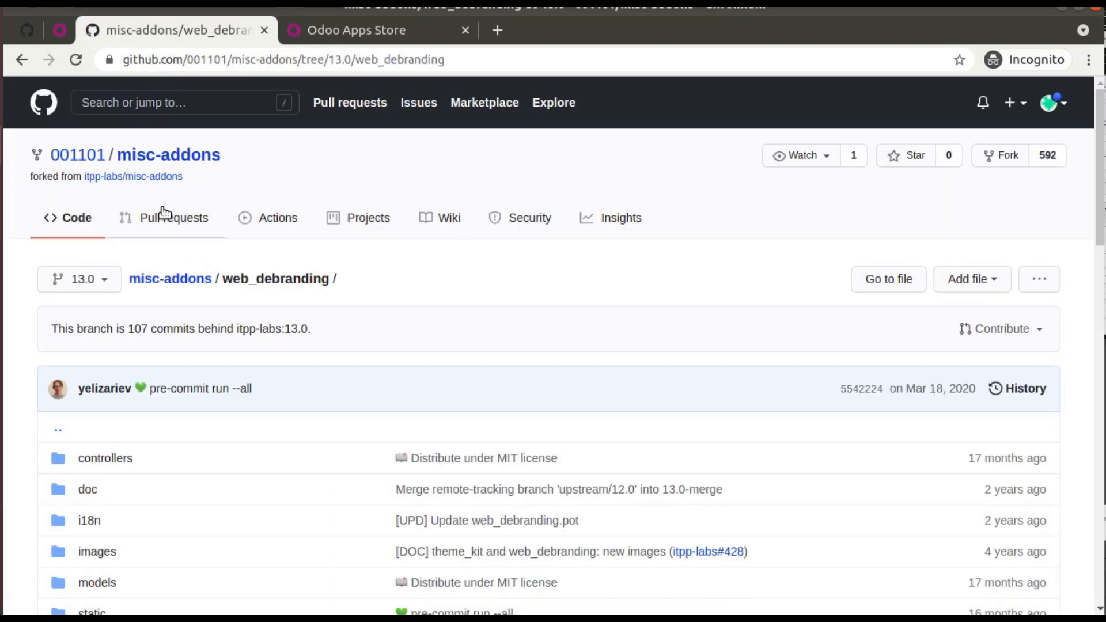
{"action": "mouse_move", "coordinate": [133, 175]}
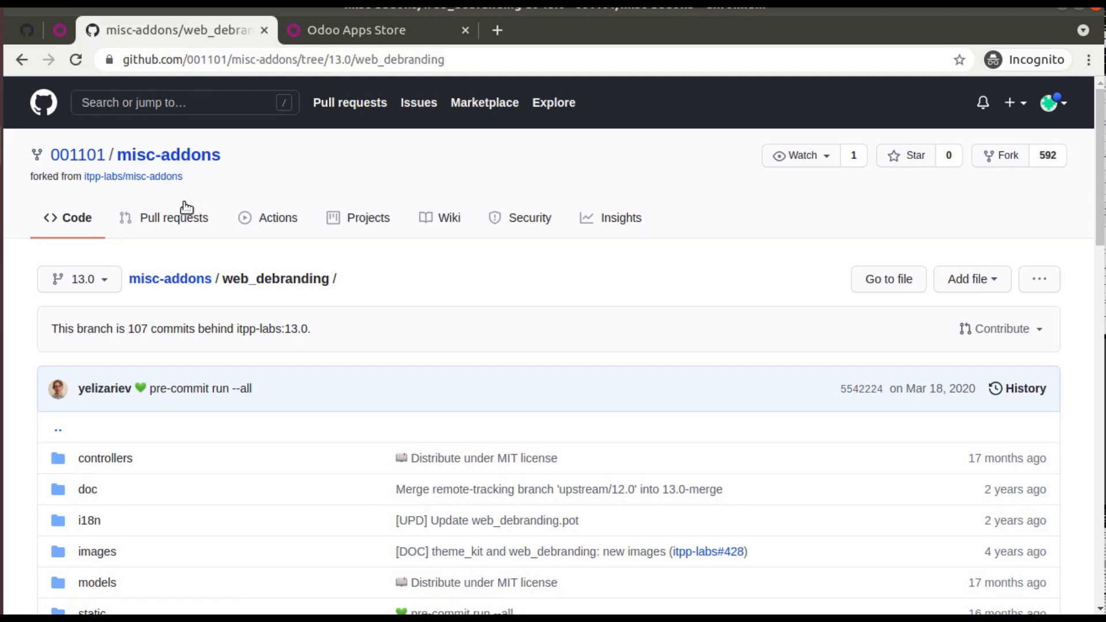
{"action": "scroll", "scroll_direction": "down", "scroll_amount": 3}
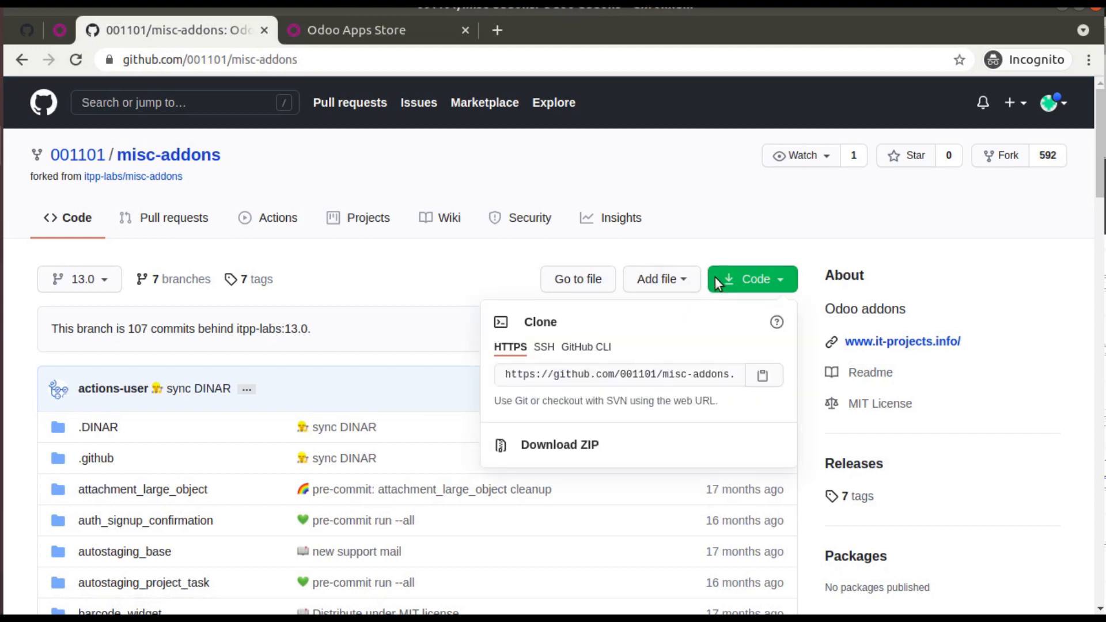
{"action": "left_click", "coordinate": [344, 330]}
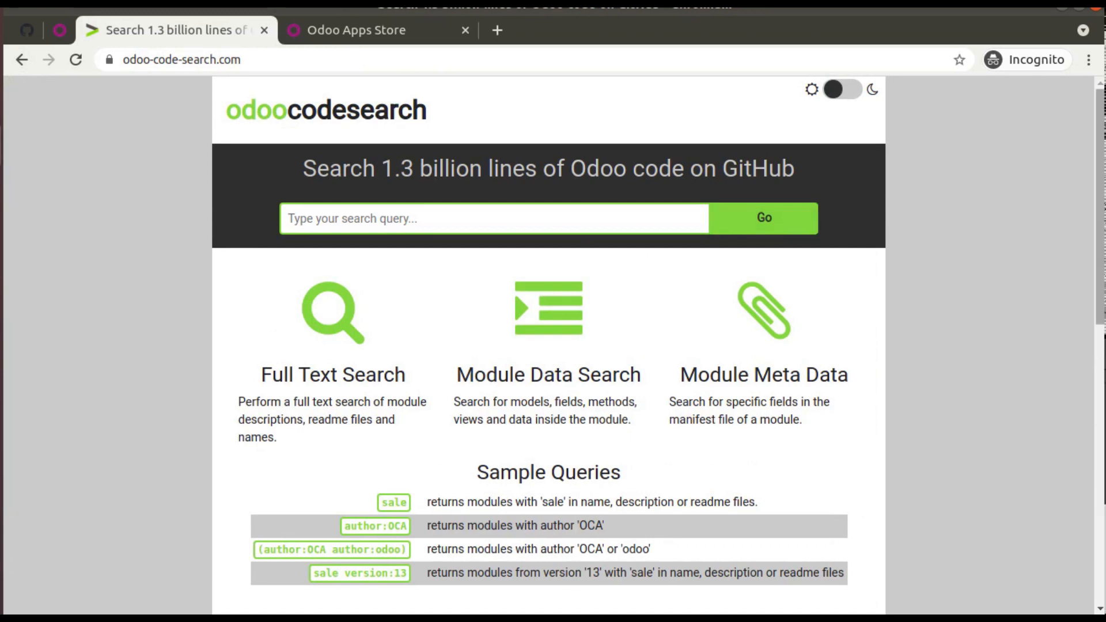
{"action": "mouse_move", "coordinate": [182, 79]}
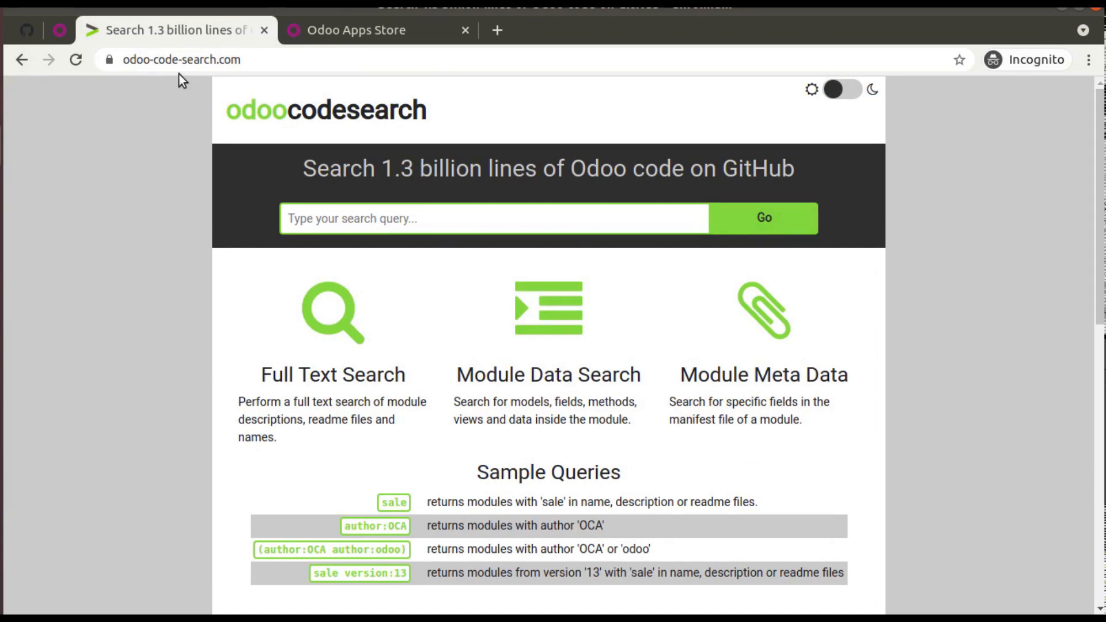
{"action": "scroll", "scroll_direction": "down", "scroll_amount": 3}
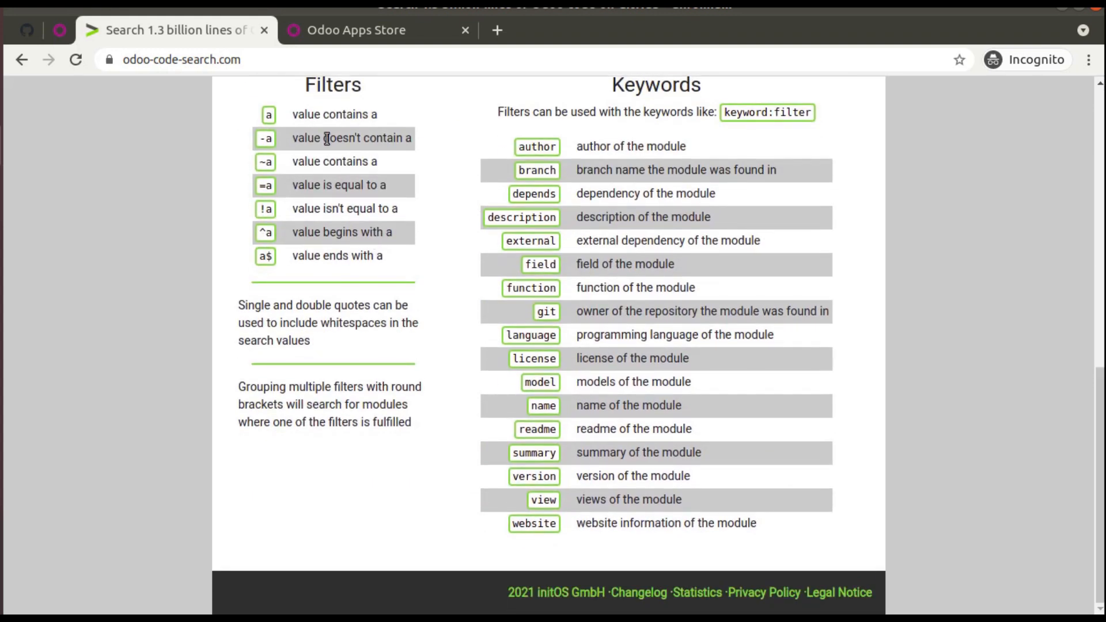
{"action": "scroll", "scroll_direction": "up", "scroll_amount": 3}
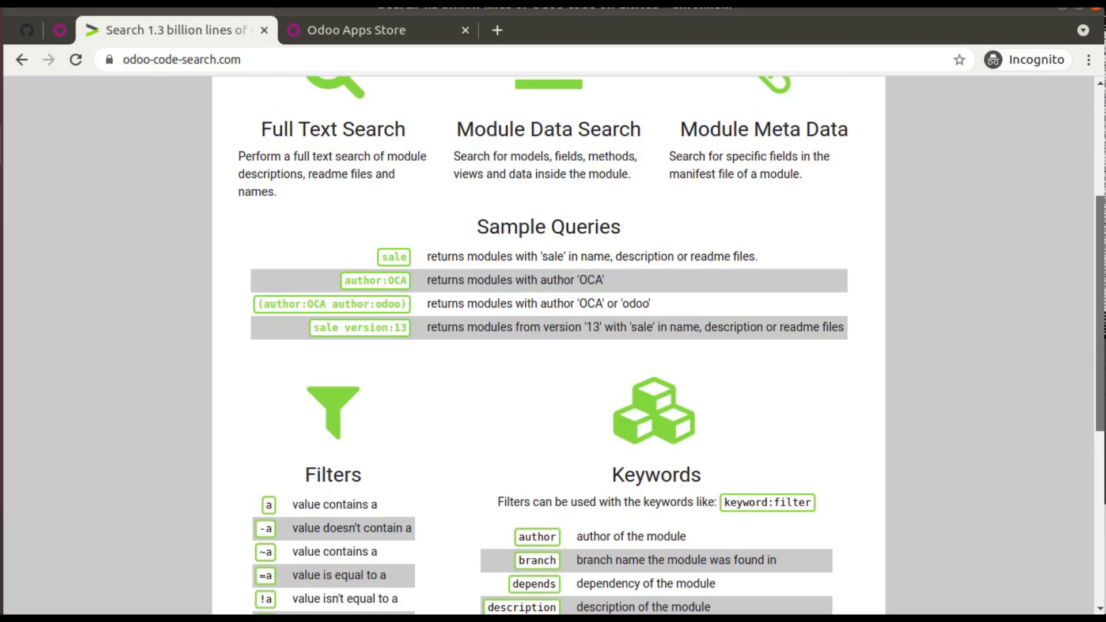
- Search the Apps Store for 'odoo mates', reach Odoo 14 HR Payroll, and bring up copy options on om_hr_payroll
{"action": "left_click", "coordinate": [356, 30]}
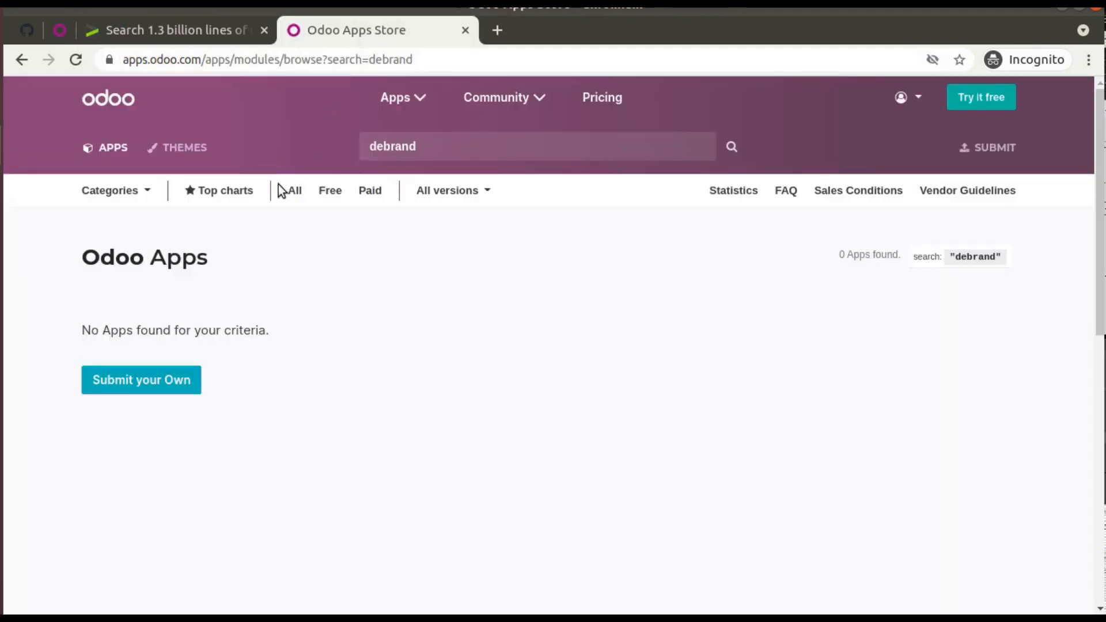
{"action": "type", "text": "odoo"}
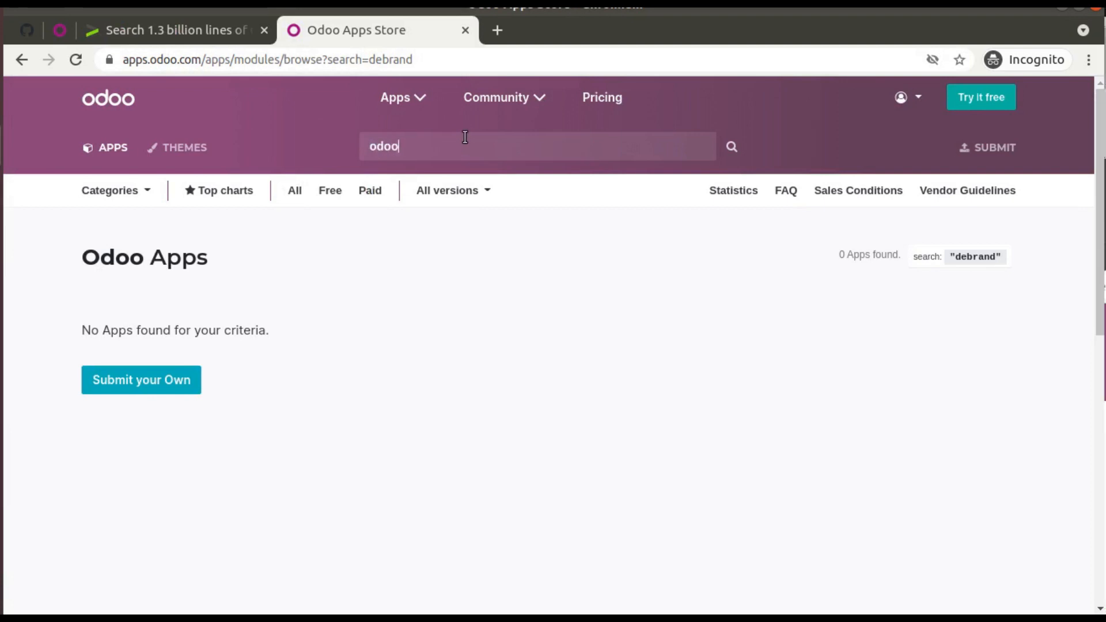
{"action": "type", "text": "mates"}
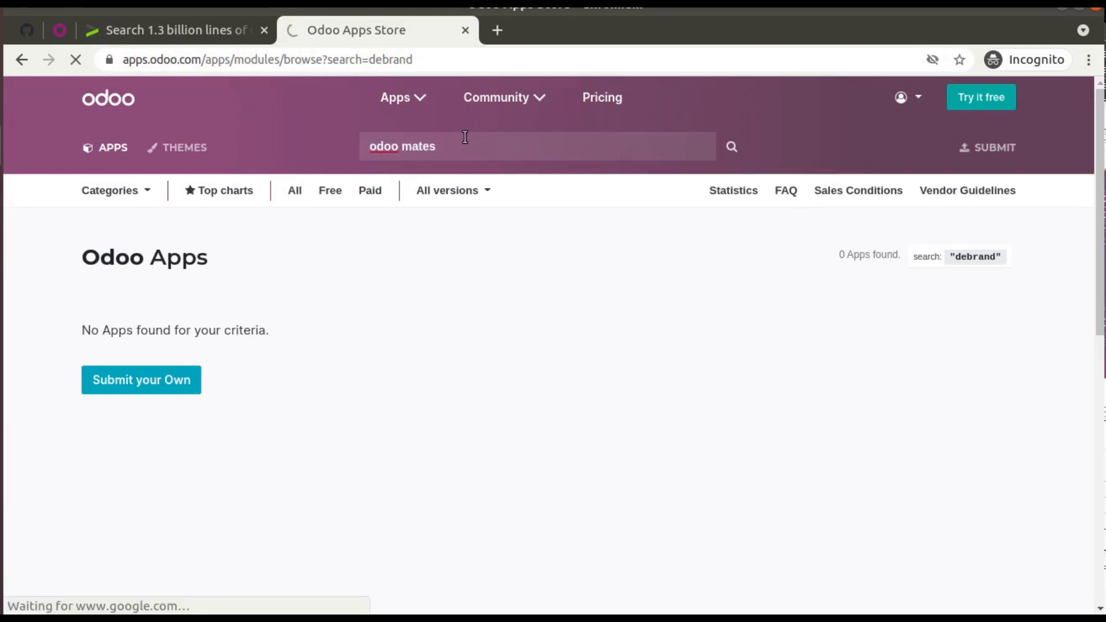
{"action": "key", "text": "Return"}
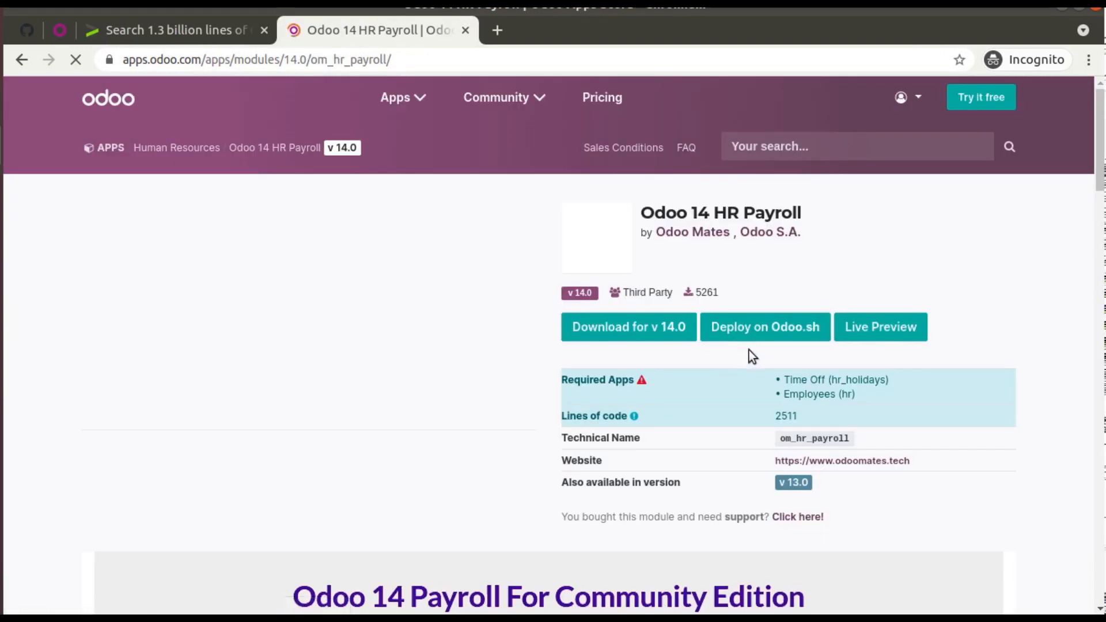
{"action": "right_click", "coordinate": [813, 437]}
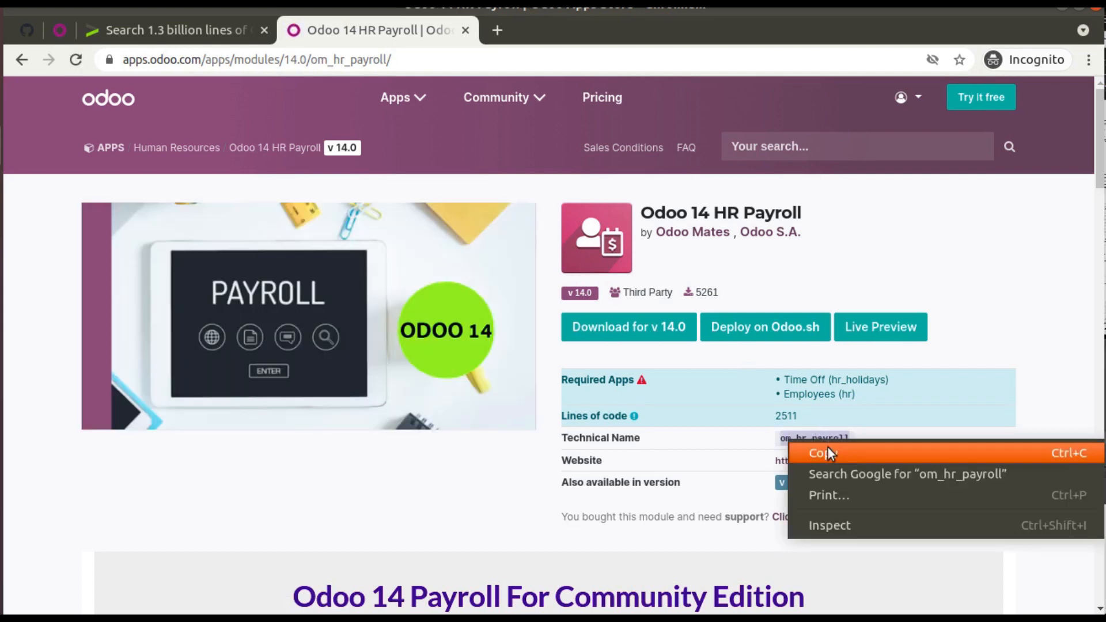
- Copy om_hr_payroll and enter it as the query in the Odoo Code Search box
{"action": "left_click", "coordinate": [172, 30]}
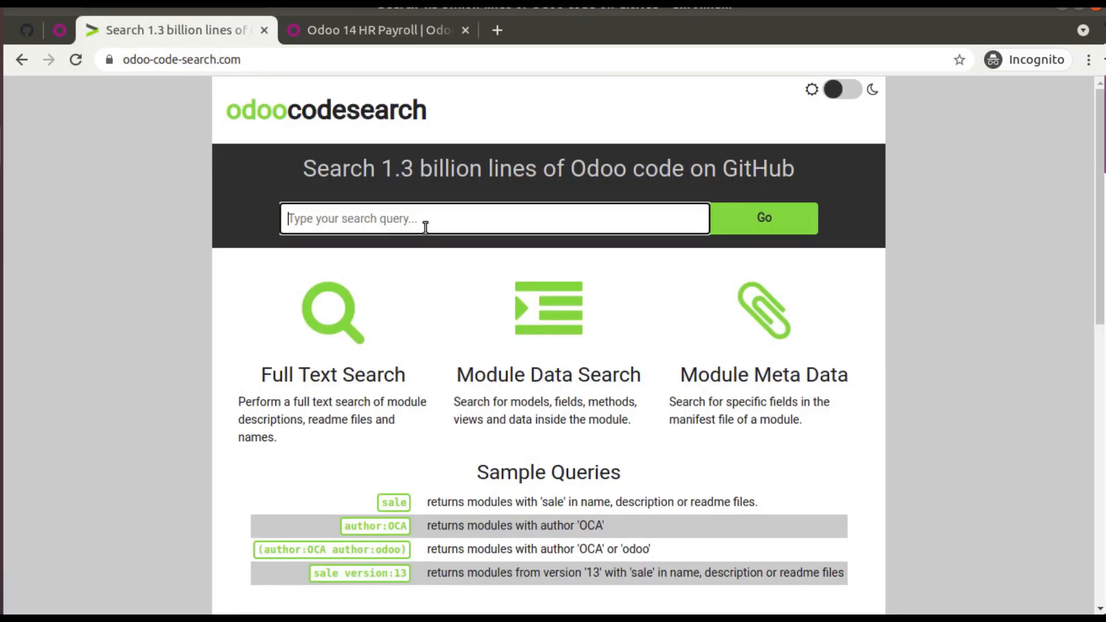
{"action": "left_click", "coordinate": [762, 217]}
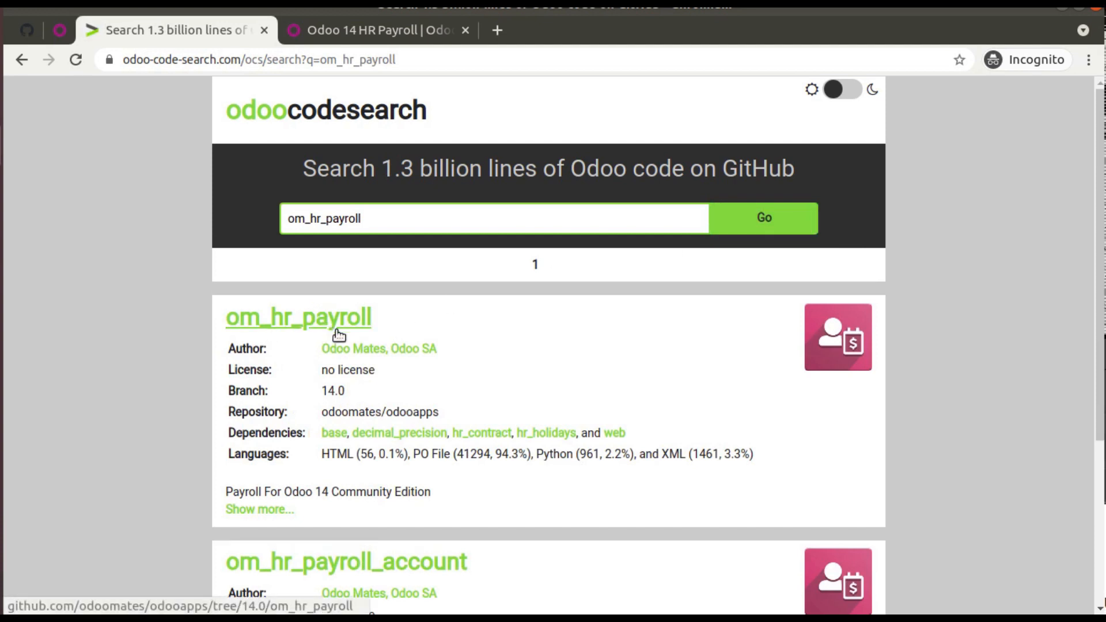
{"action": "scroll", "scroll_direction": "down", "scroll_amount": 3}
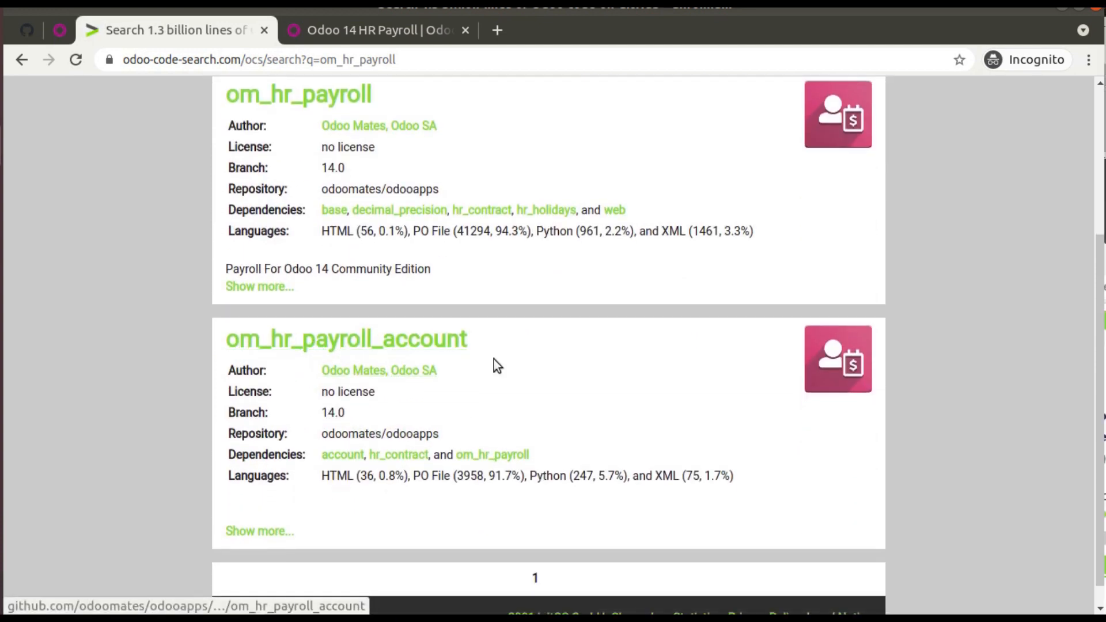
{"action": "scroll", "scroll_direction": "up", "scroll_amount": 3}
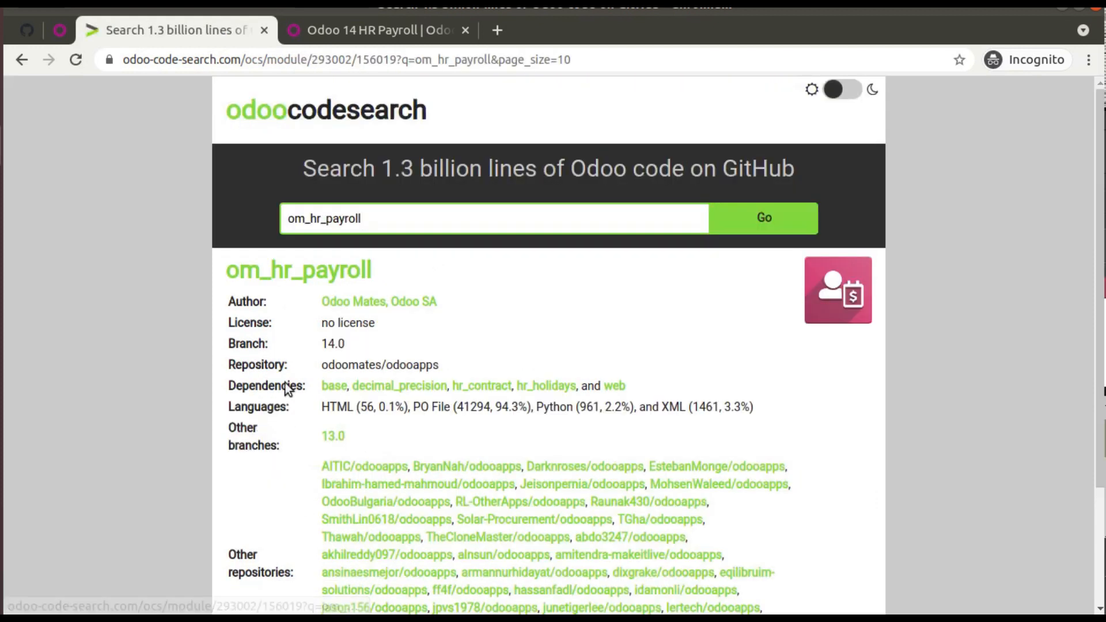
- Scroll through the om_hr_payroll module details and its list of forked repositories
{"action": "scroll", "scroll_direction": "down", "scroll_amount": 3}
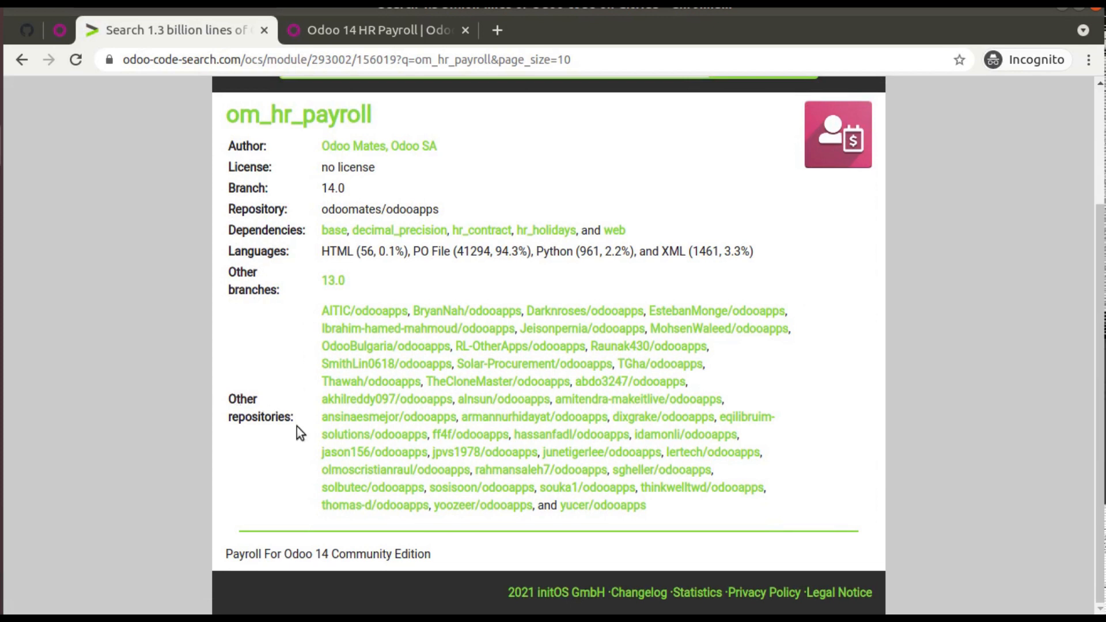
{"action": "mouse_move", "coordinate": [325, 330]}
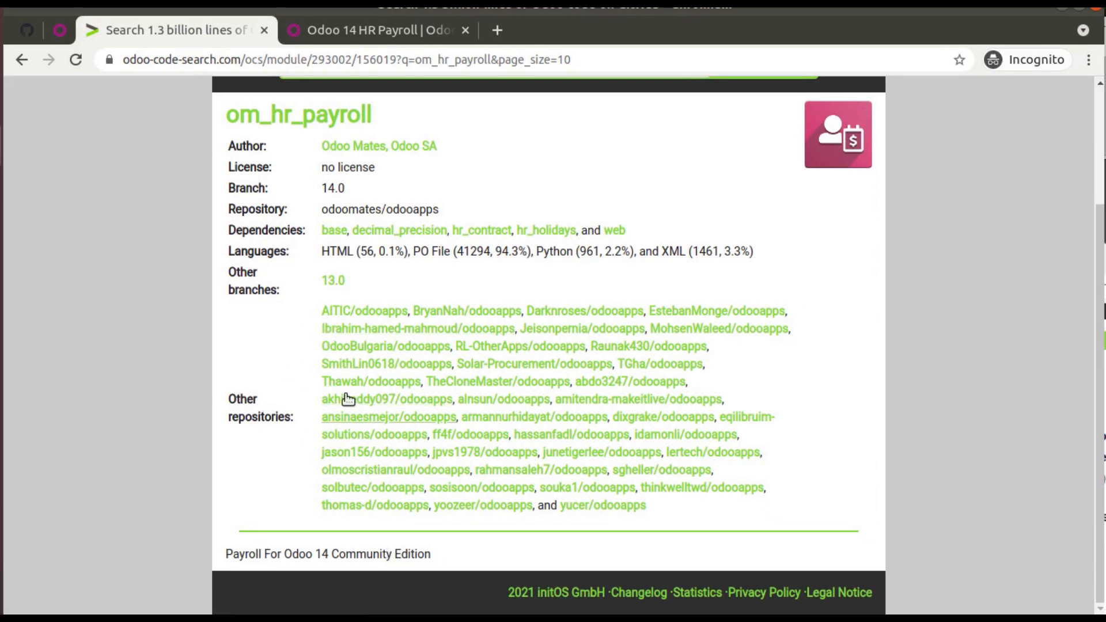
{"action": "mouse_move", "coordinate": [310, 309]}
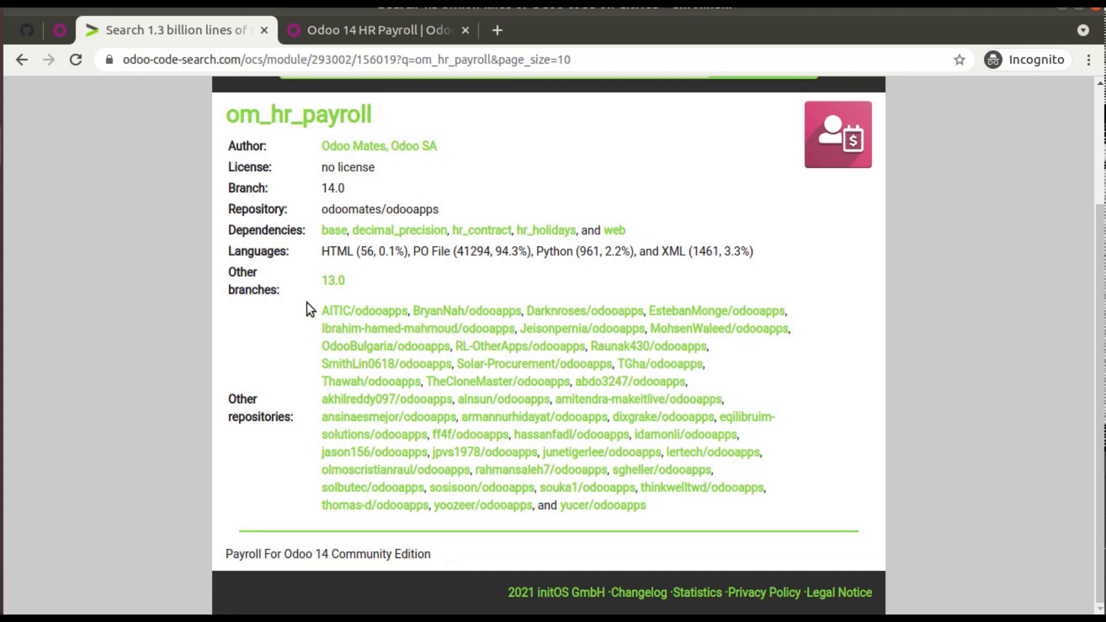
{"action": "scroll", "scroll_direction": "up", "scroll_amount": 3}
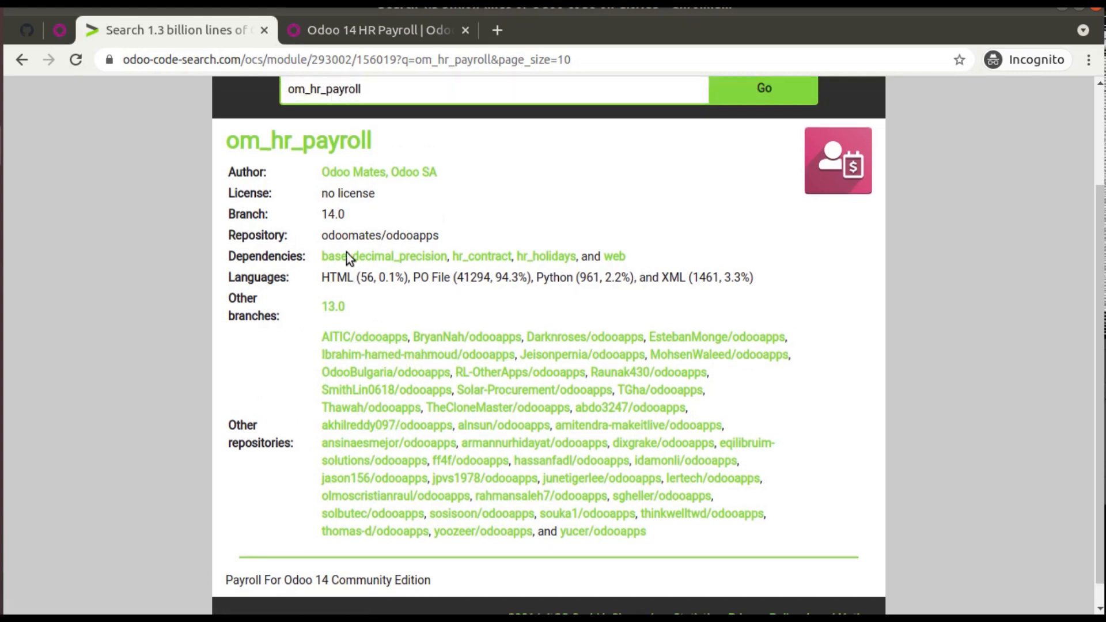
{"action": "scroll", "scroll_direction": "up", "scroll_amount": 3}
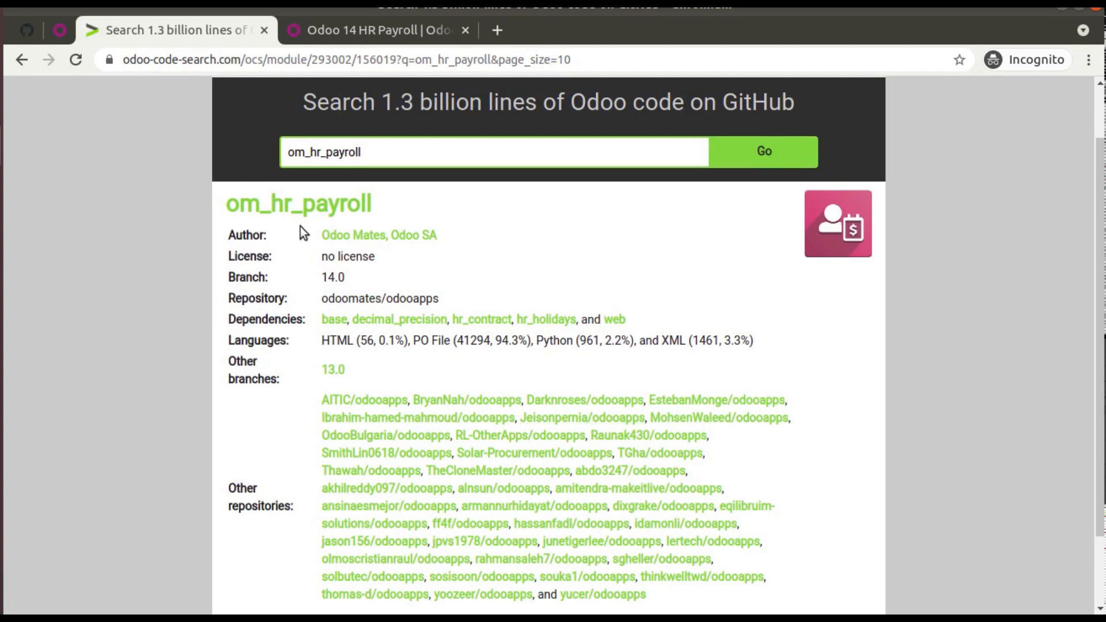
{"action": "scroll", "scroll_direction": "down", "scroll_amount": 3}
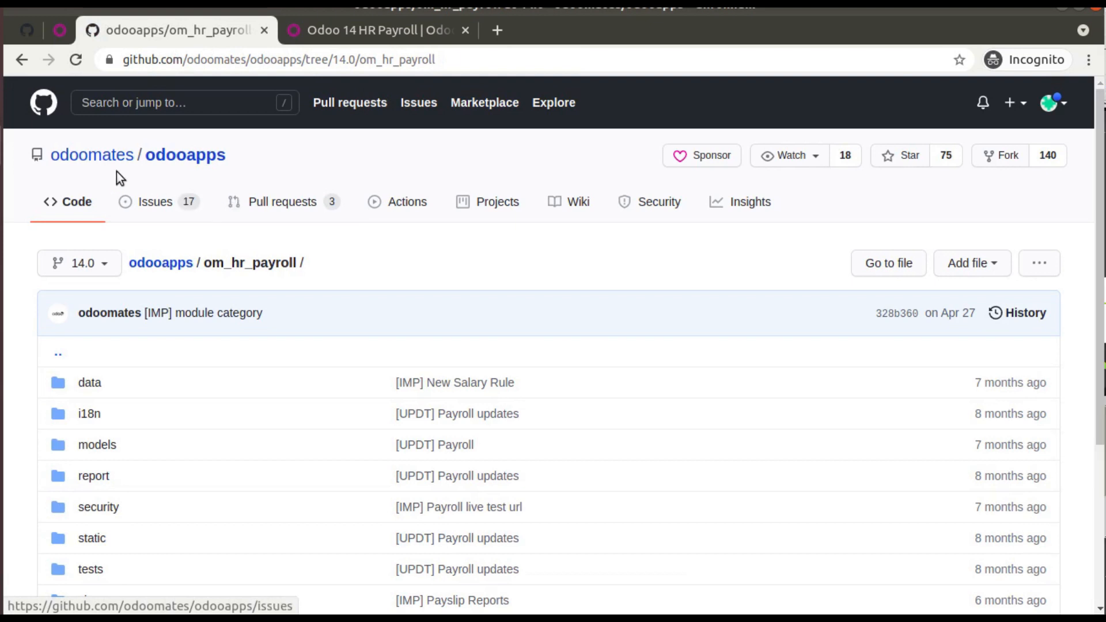
{"action": "scroll", "scroll_direction": "down", "scroll_amount": 3}
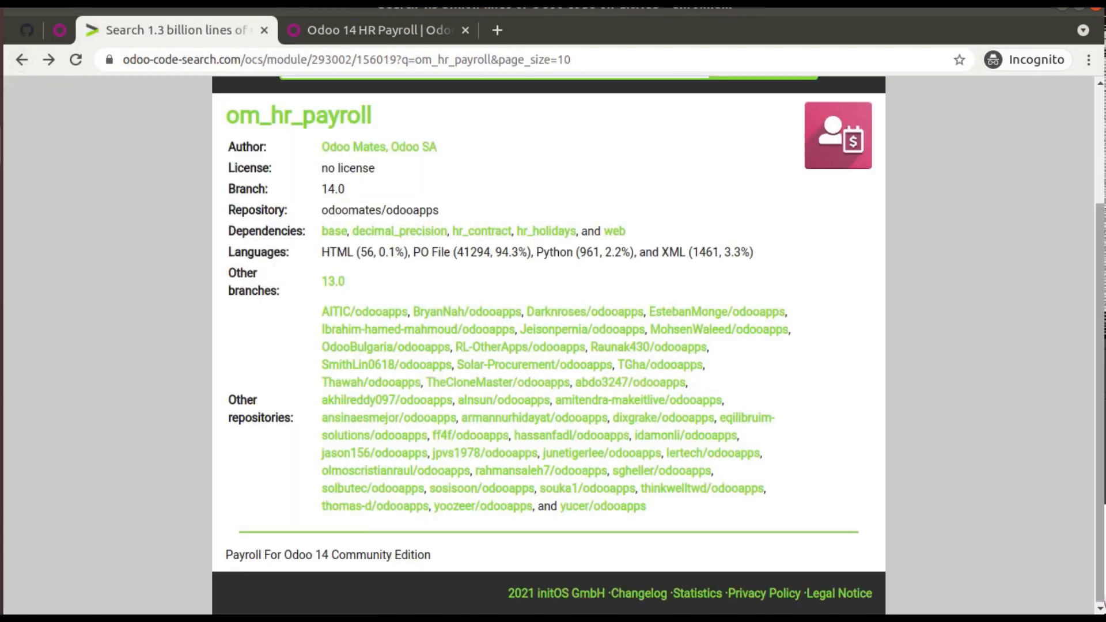
- Scroll back to the top of the om_hr_payroll search results
{"action": "scroll", "scroll_direction": "up", "scroll_amount": 3}
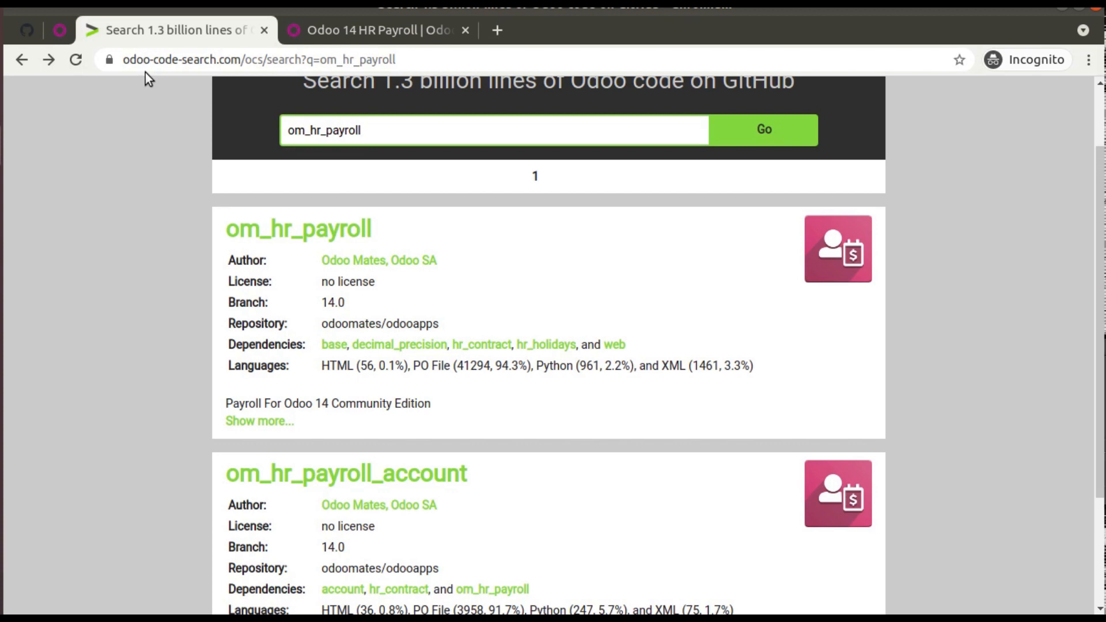
{"action": "scroll", "scroll_direction": "up", "scroll_amount": 3}
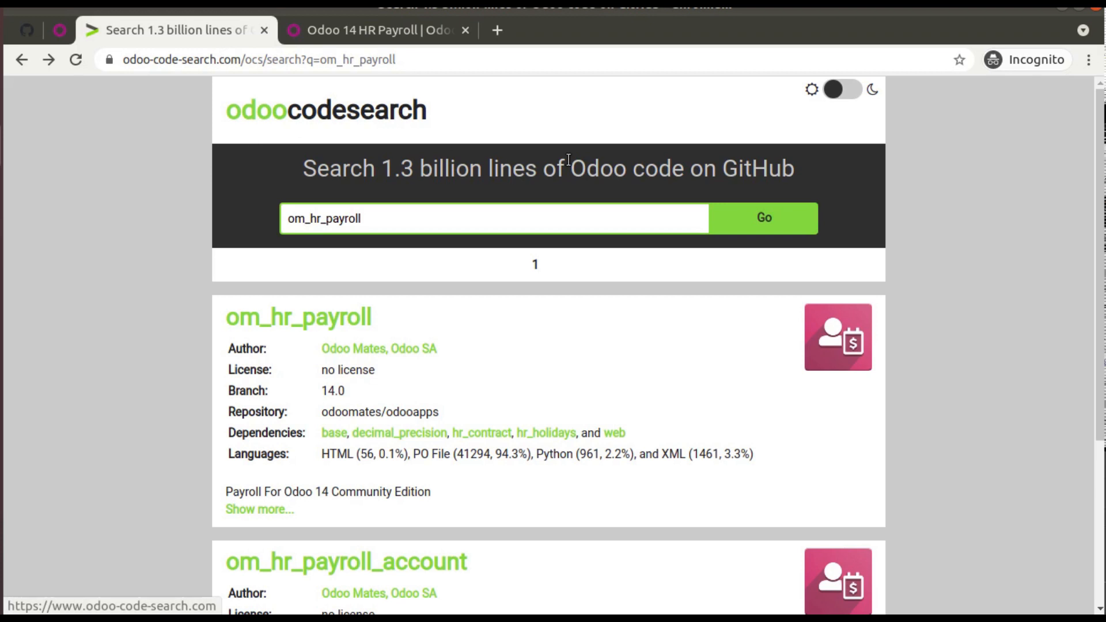